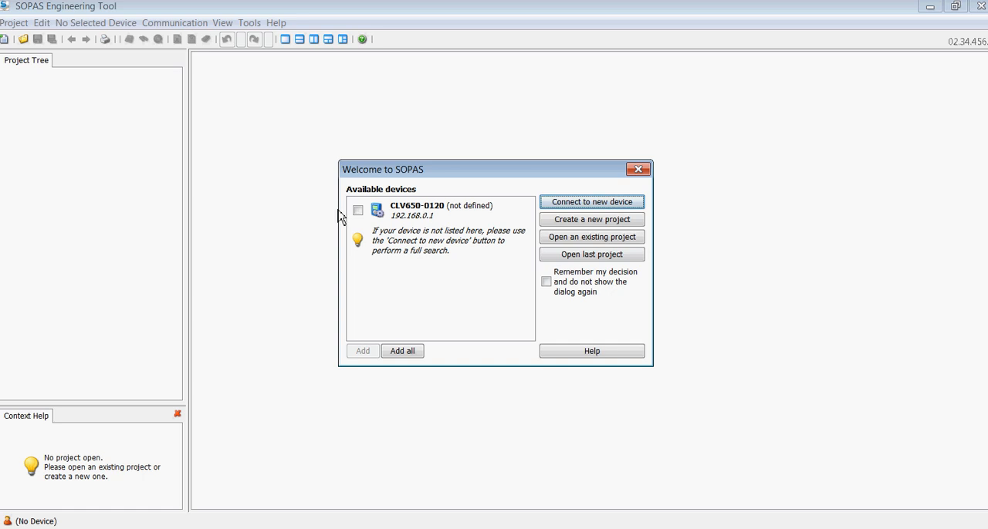
# Step: Search for a new device over all interfaces including the IP network
pyautogui.click(591, 201)
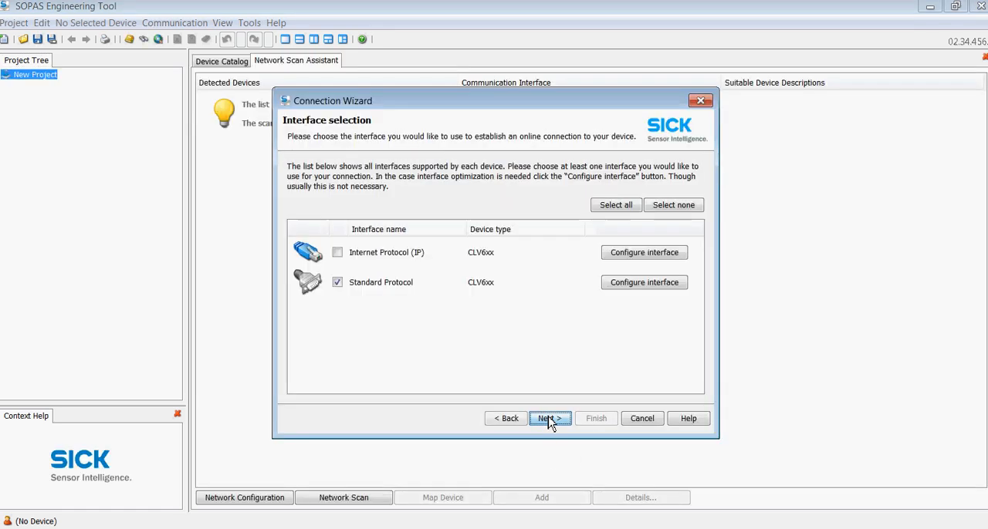
pyautogui.click(336, 253)
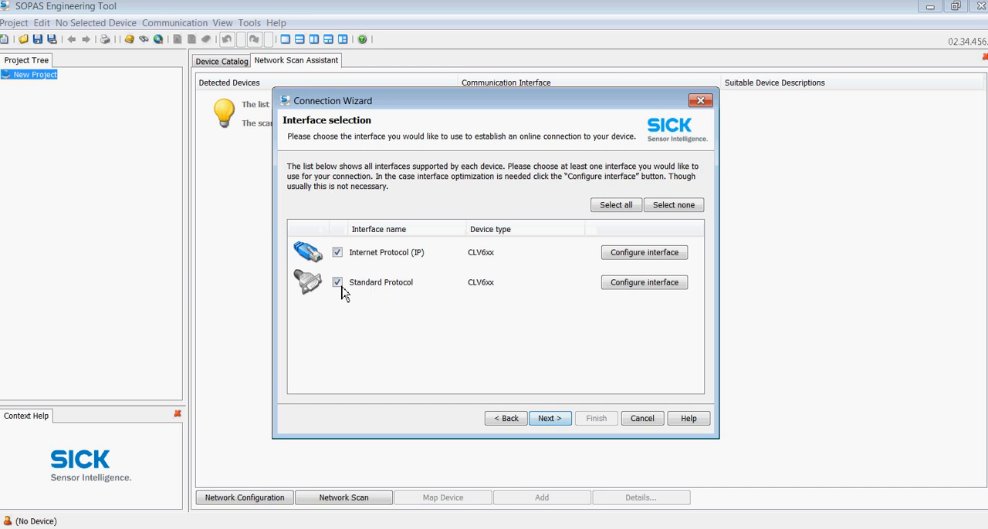
pyautogui.click(549, 418)
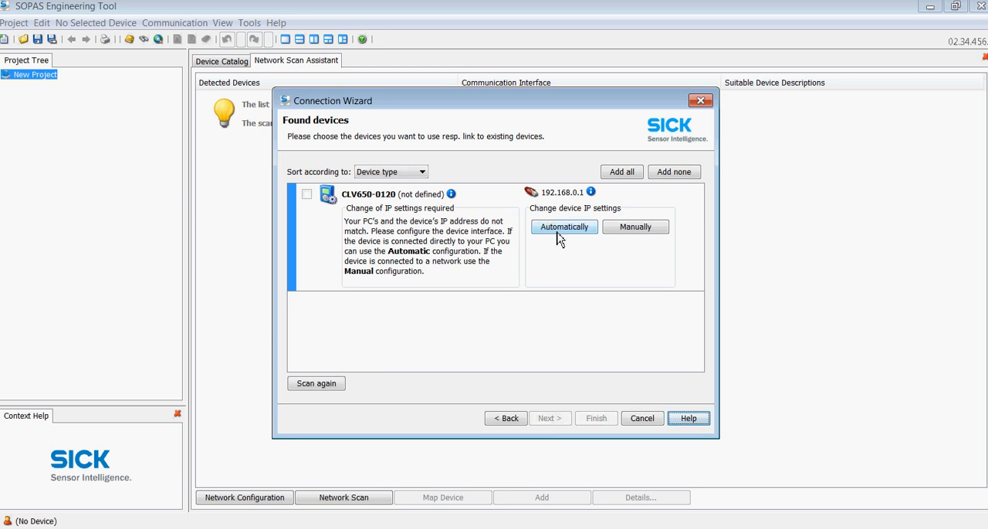
# Step: Let the scanner's IP be fixed automatically and choose the CLV65x on port 2112 for the project
pyautogui.click(564, 225)
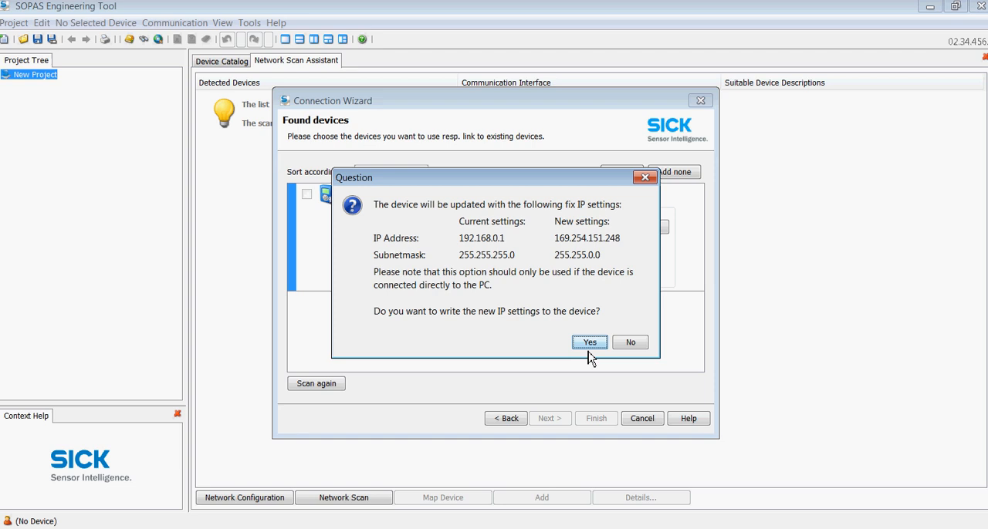
pyautogui.click(590, 343)
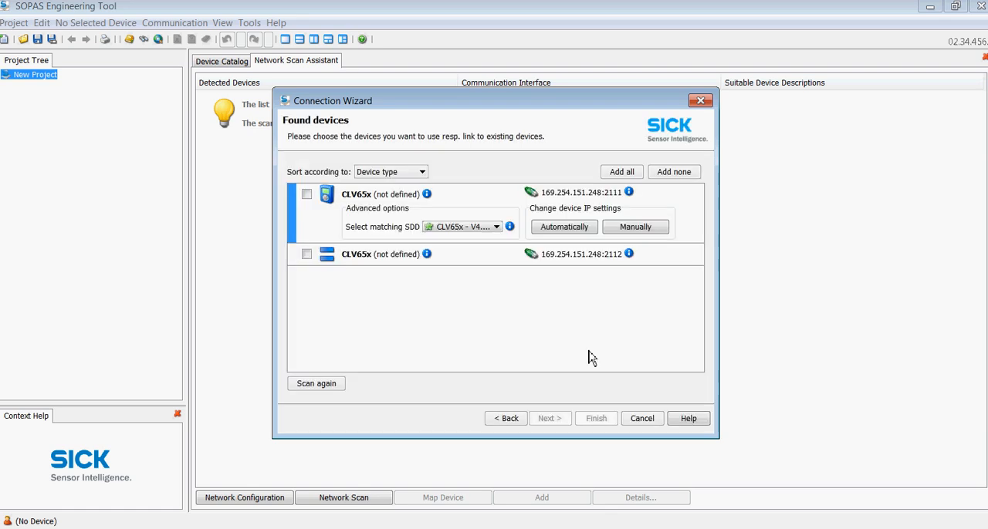
pyautogui.click(306, 216)
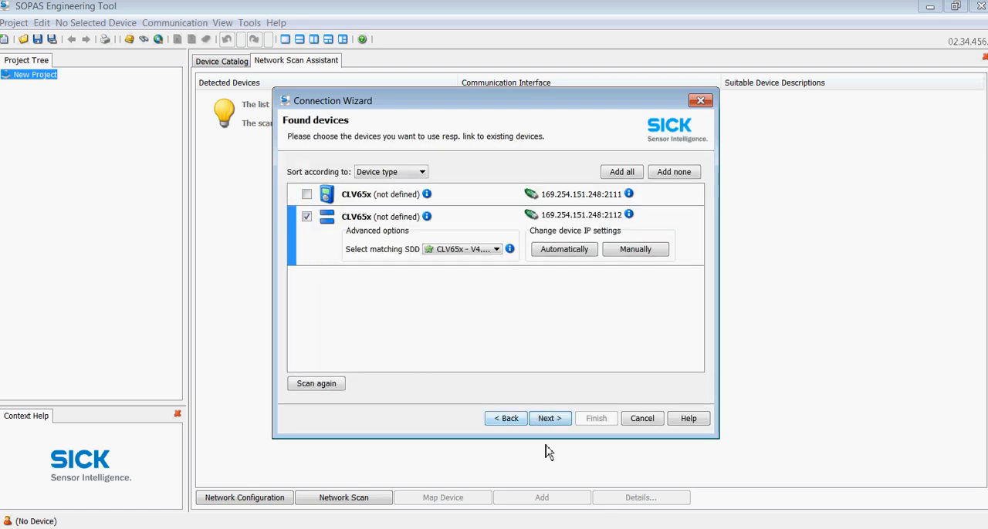
pyautogui.click(549, 417)
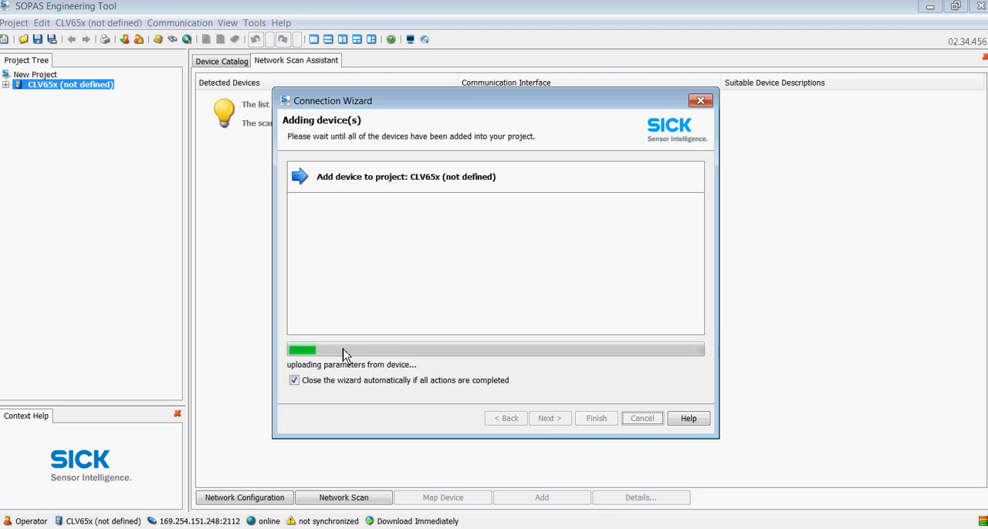
pyautogui.moveTo(667, 355)
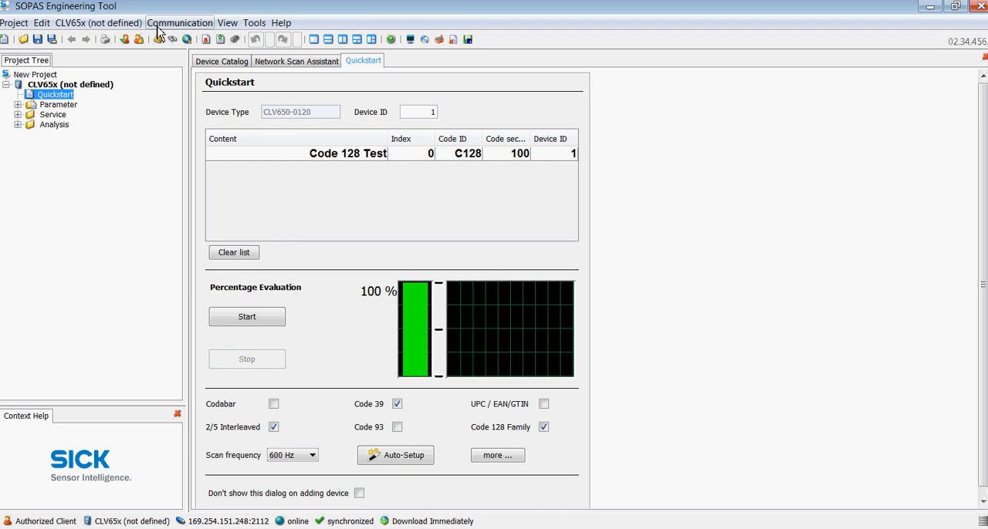
pyautogui.click(179, 22)
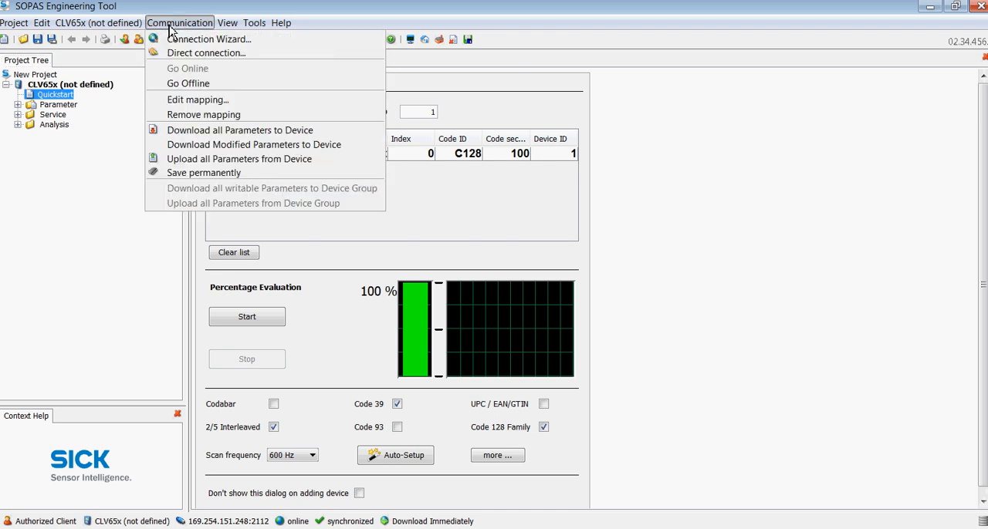
pyautogui.click(206, 53)
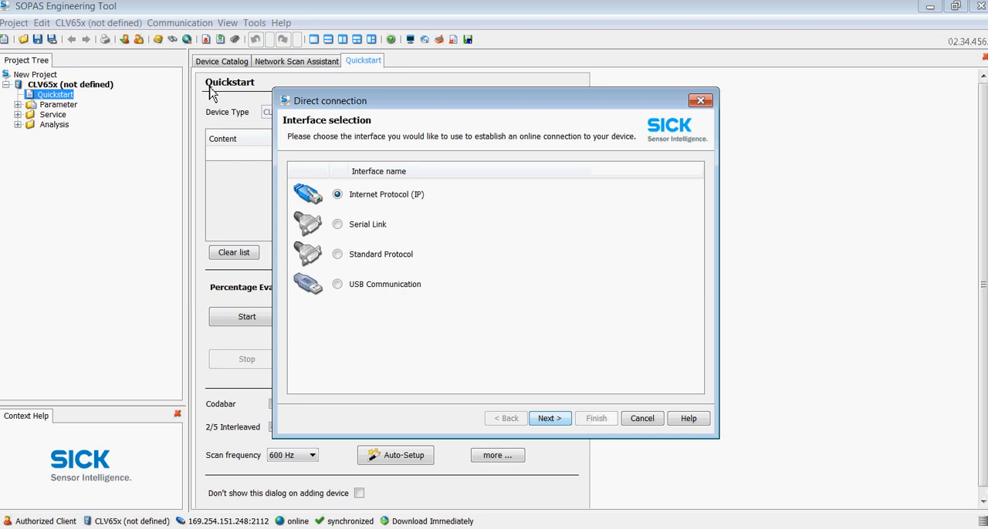
pyautogui.click(549, 418)
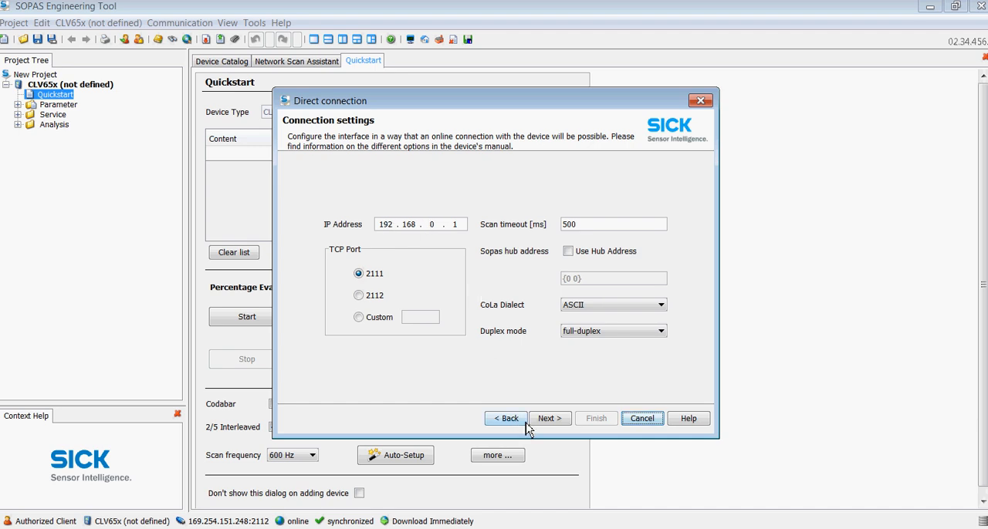
pyautogui.moveTo(642, 418)
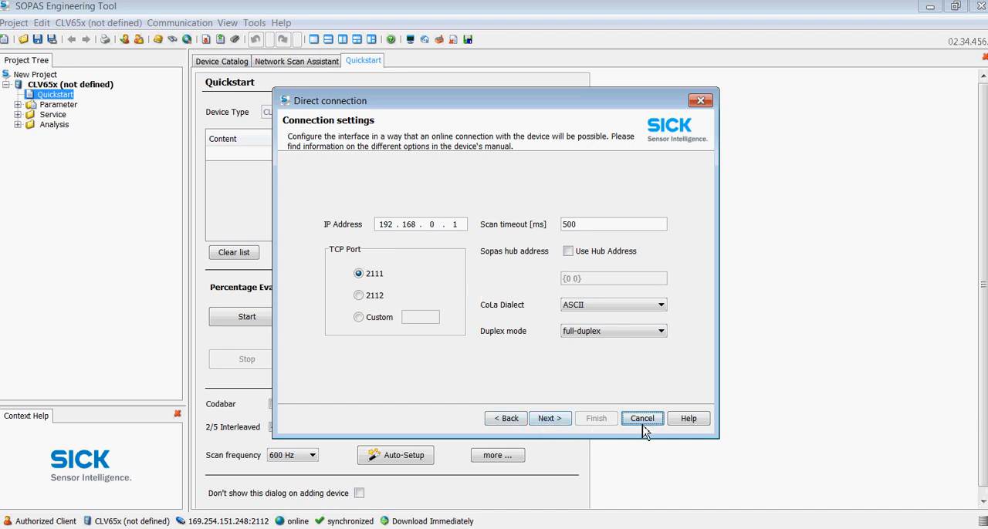
pyautogui.click(642, 418)
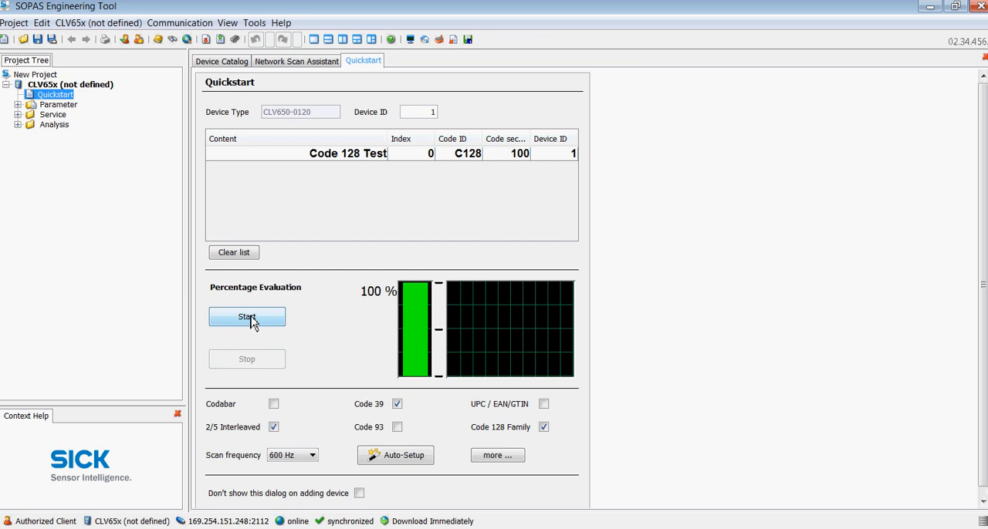
# Step: Run and stop a short reading diagnosis listing Code 128 Test reads at 12%
pyautogui.click(247, 316)
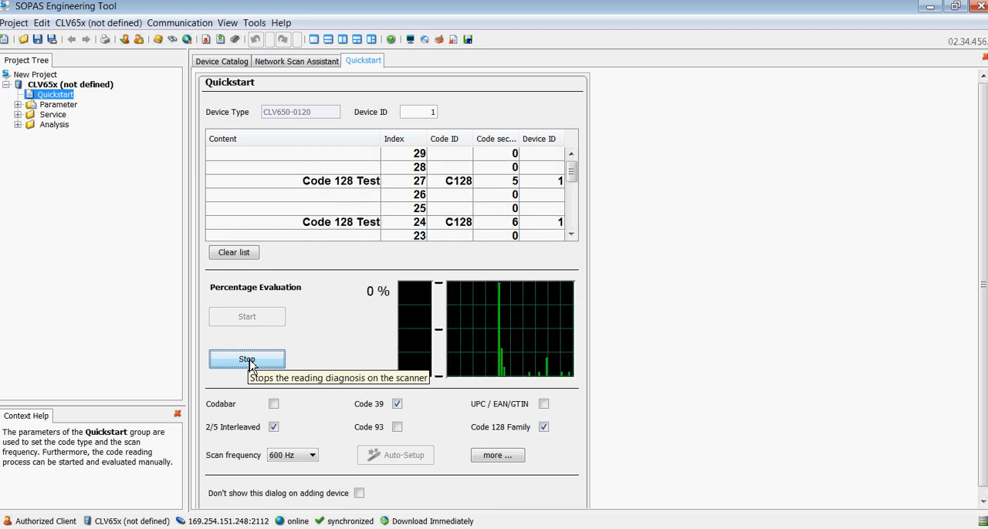
pyautogui.click(247, 358)
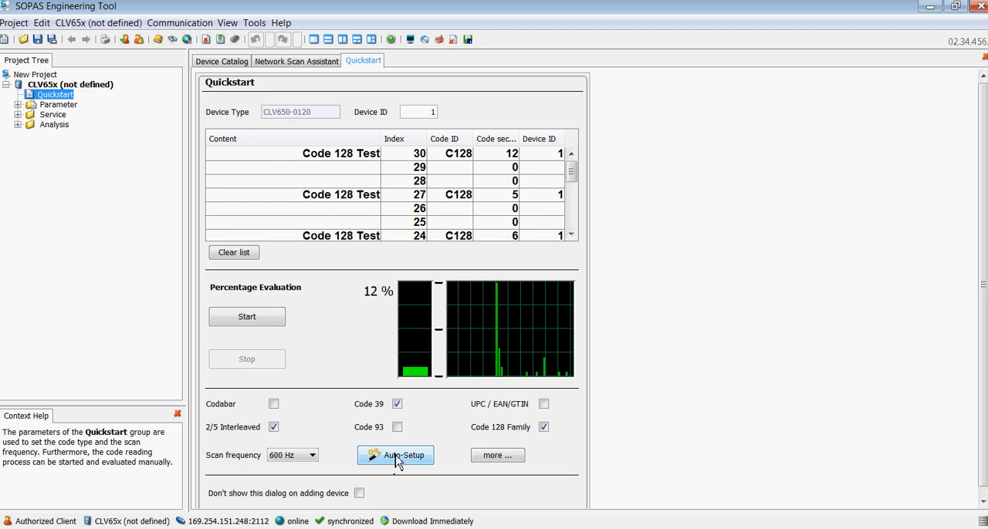
# Step: Run Auto-Setup to detect CODE128 as the code and optimise the scan frequency
pyautogui.click(395, 455)
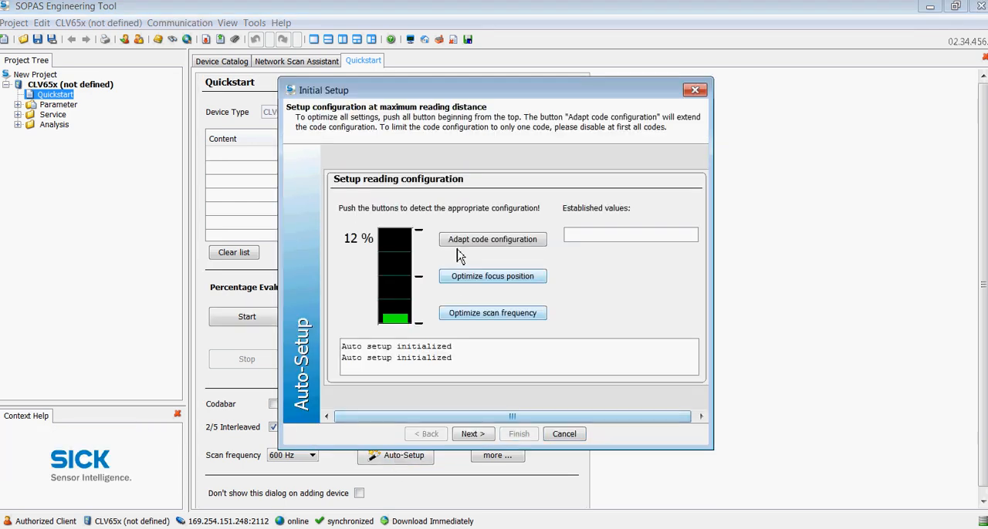
pyautogui.click(492, 239)
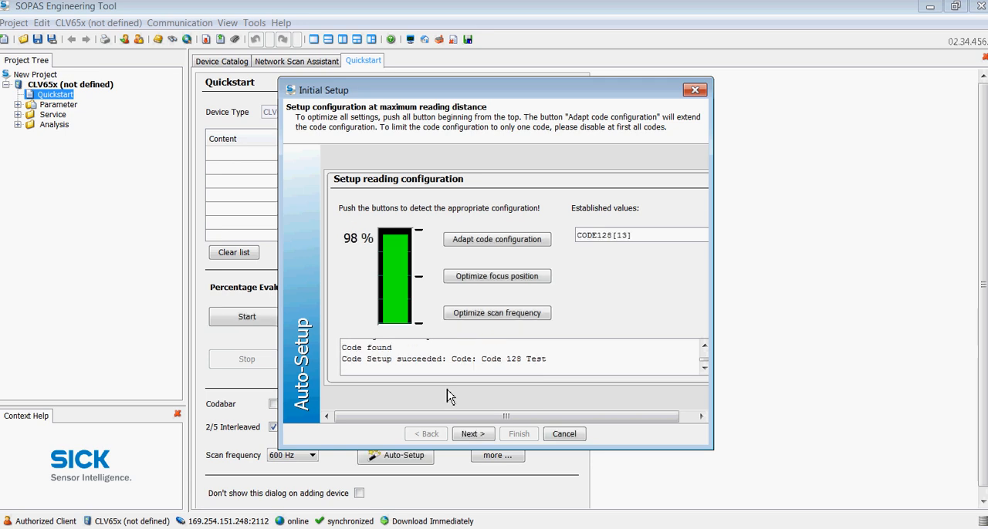
pyautogui.moveTo(599, 242)
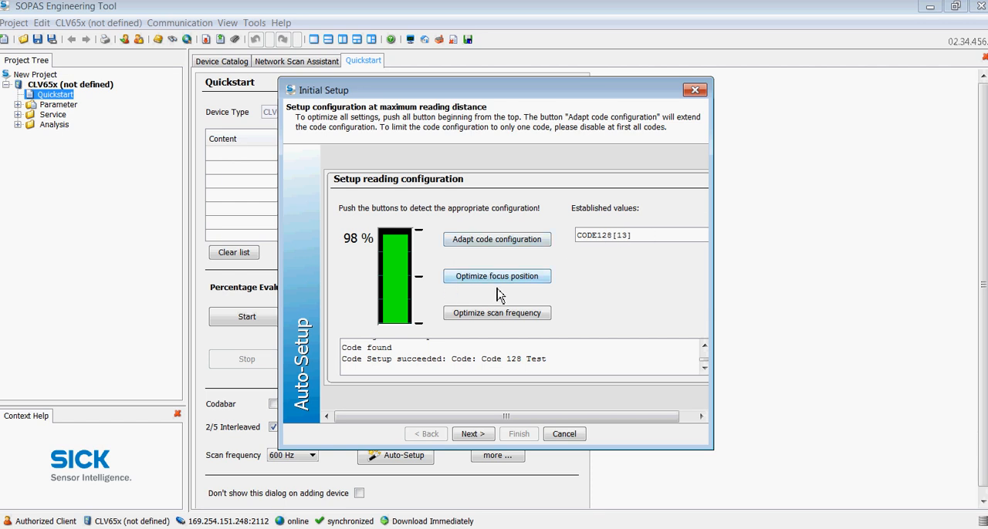
pyautogui.moveTo(558, 293)
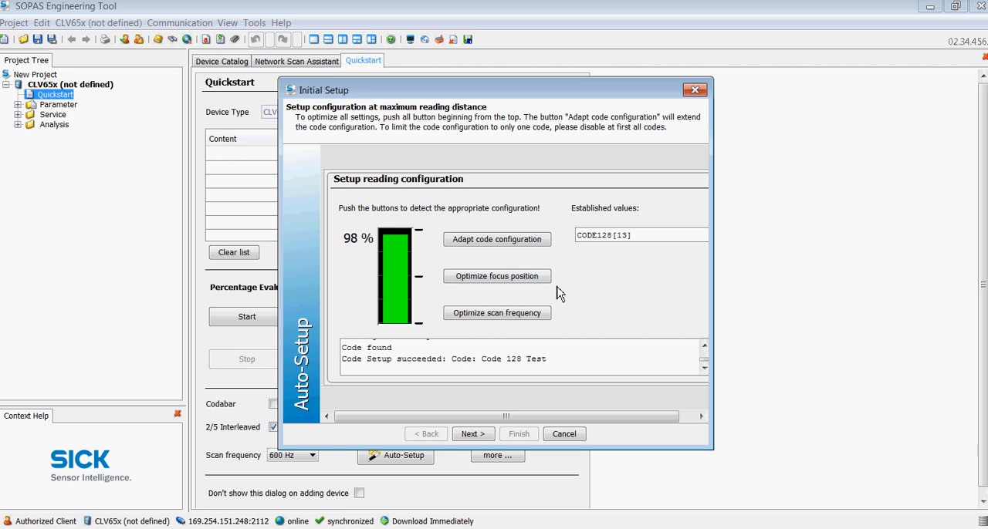
pyautogui.moveTo(497, 276)
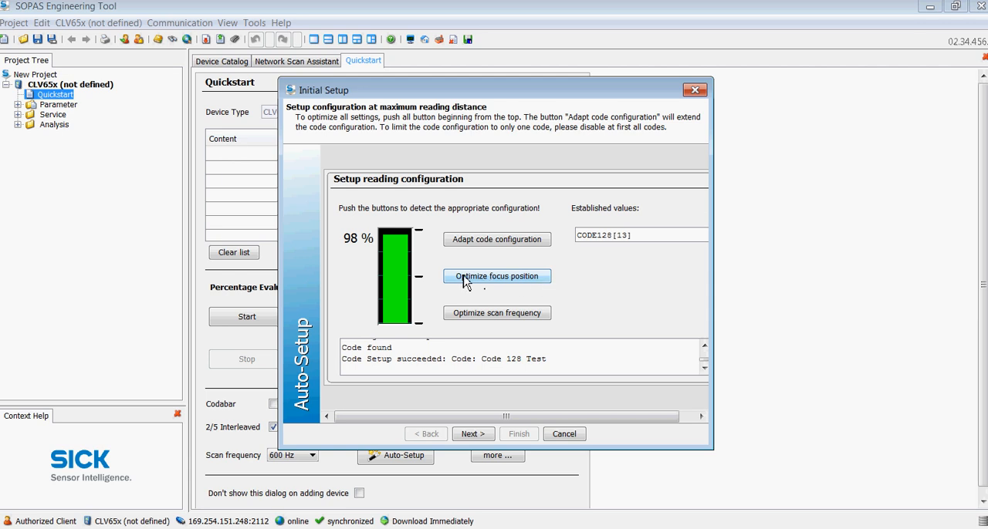
pyautogui.moveTo(522, 287)
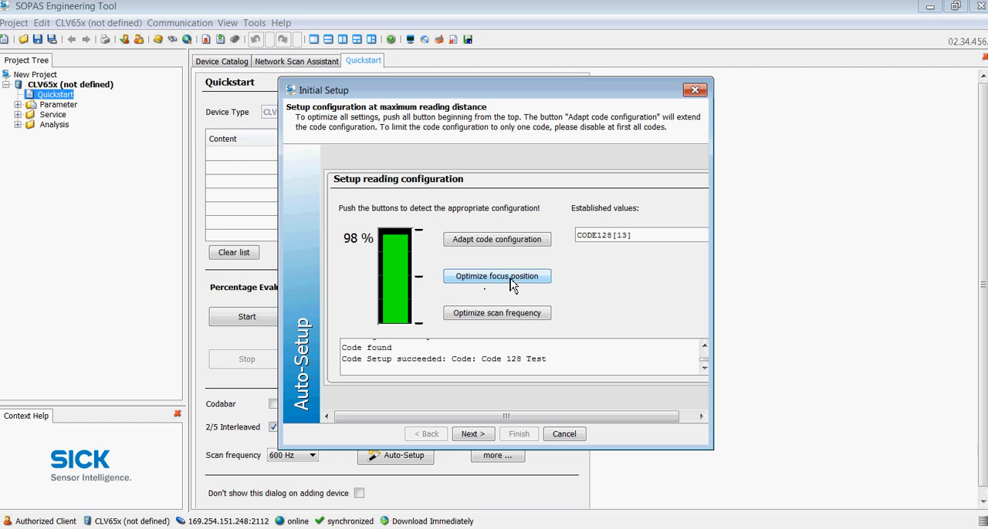
pyautogui.moveTo(497, 313)
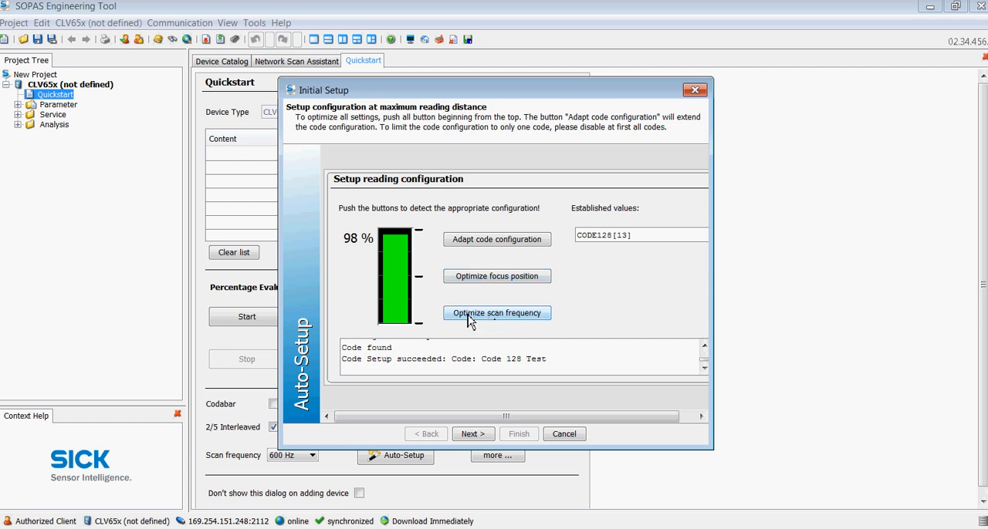
pyautogui.click(497, 314)
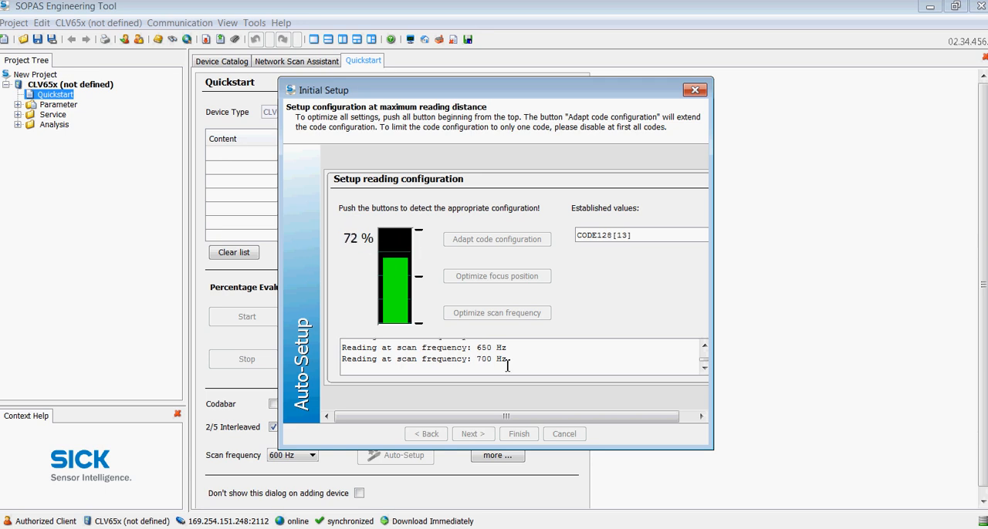
# Step: Validate the 99% Auto-Setup result and finish applying it
pyautogui.click(473, 434)
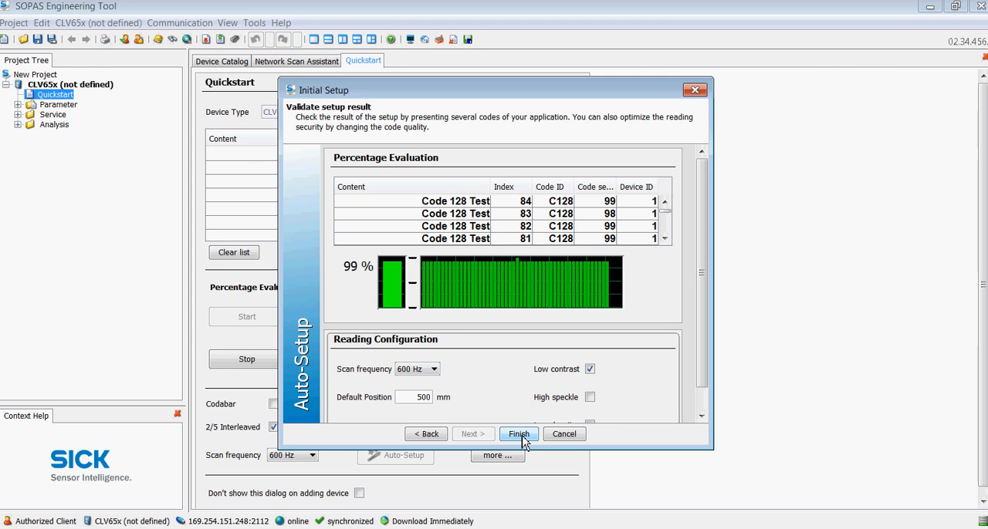
pyautogui.click(518, 434)
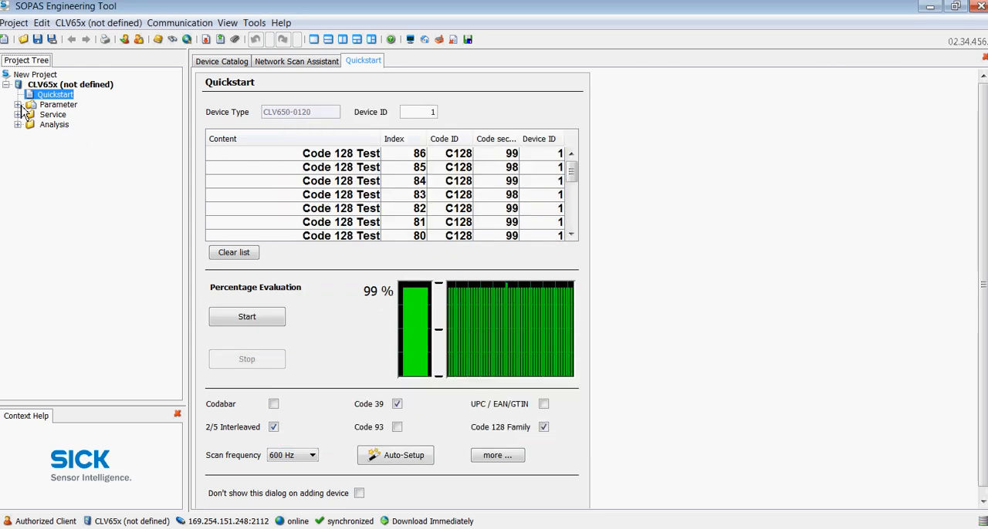
# Step: Set the Object Trigger Control stop condition to Good Read
pyautogui.click(18, 105)
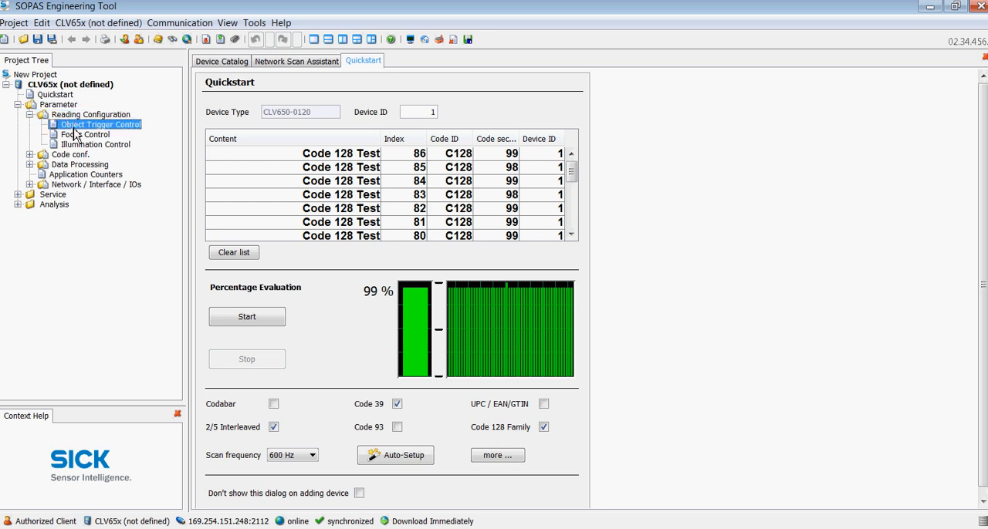
pyautogui.click(99, 123)
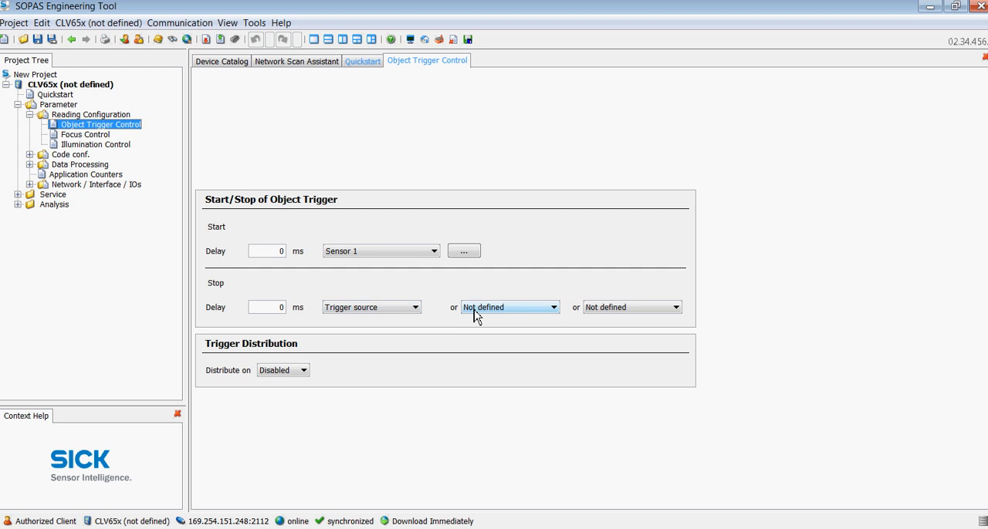
pyautogui.moveTo(556, 321)
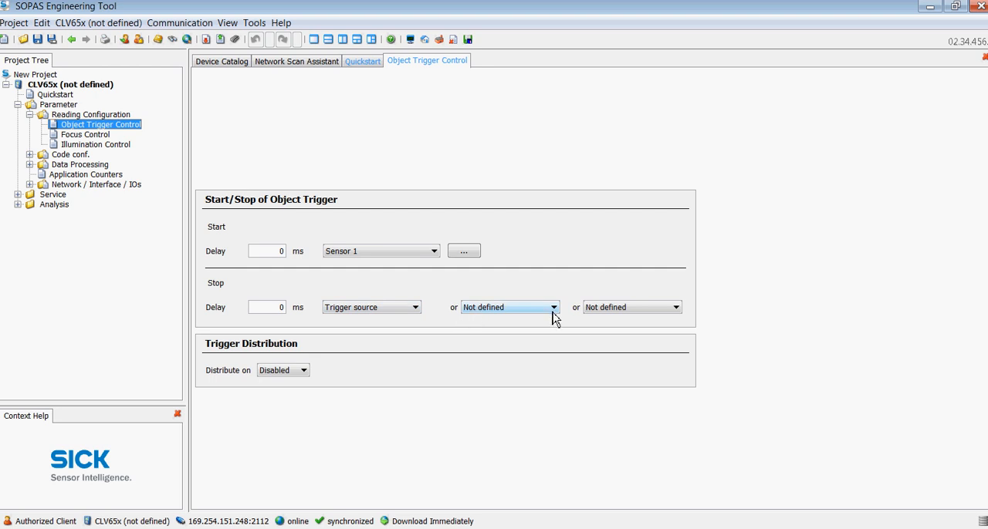
pyautogui.click(553, 307)
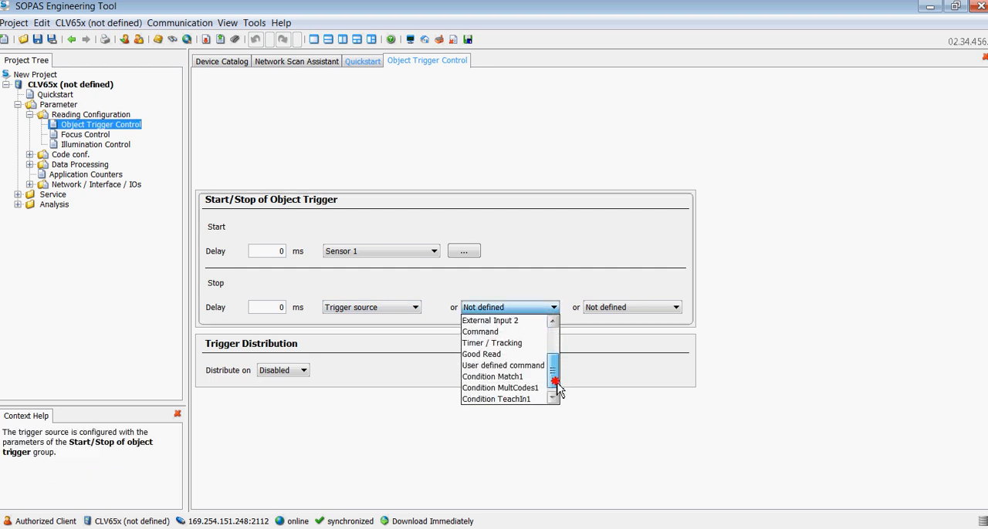
pyautogui.click(482, 355)
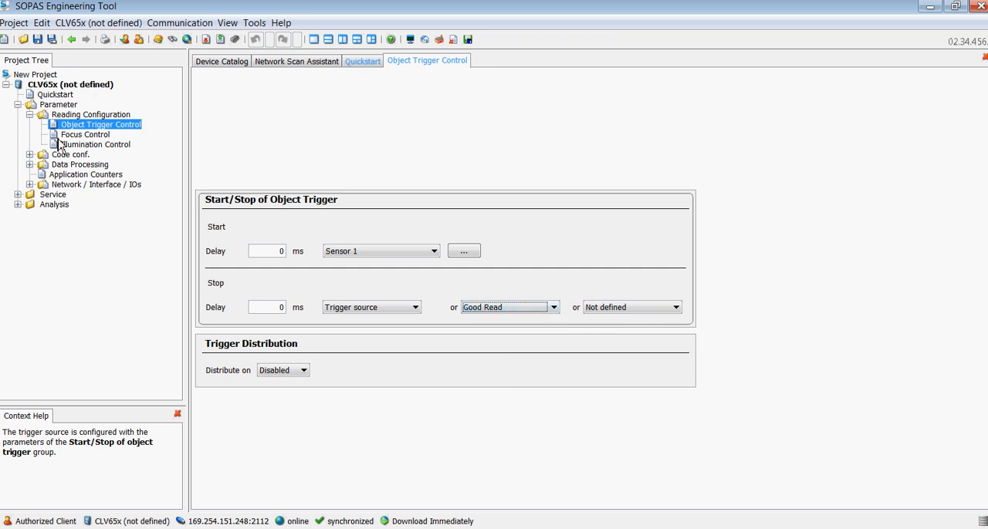
pyautogui.moveTo(37, 163)
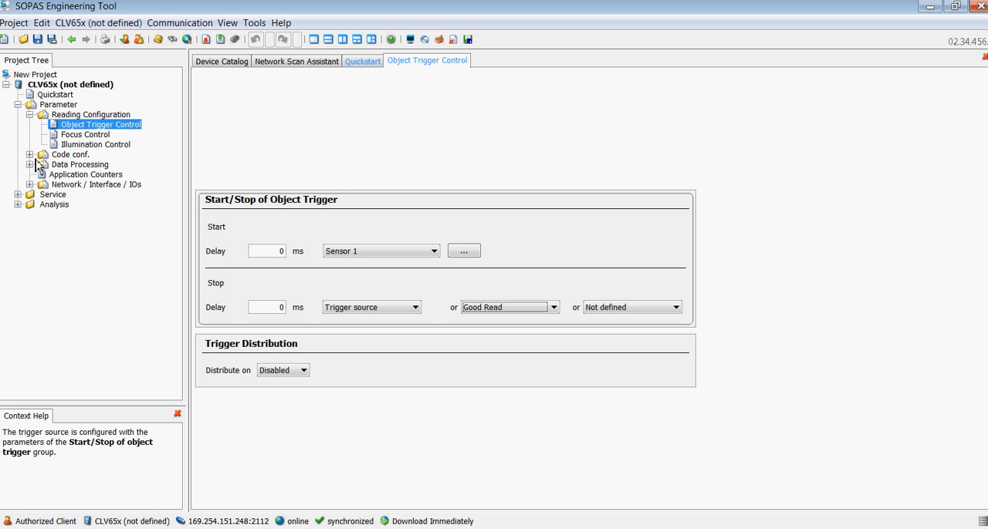
pyautogui.click(71, 154)
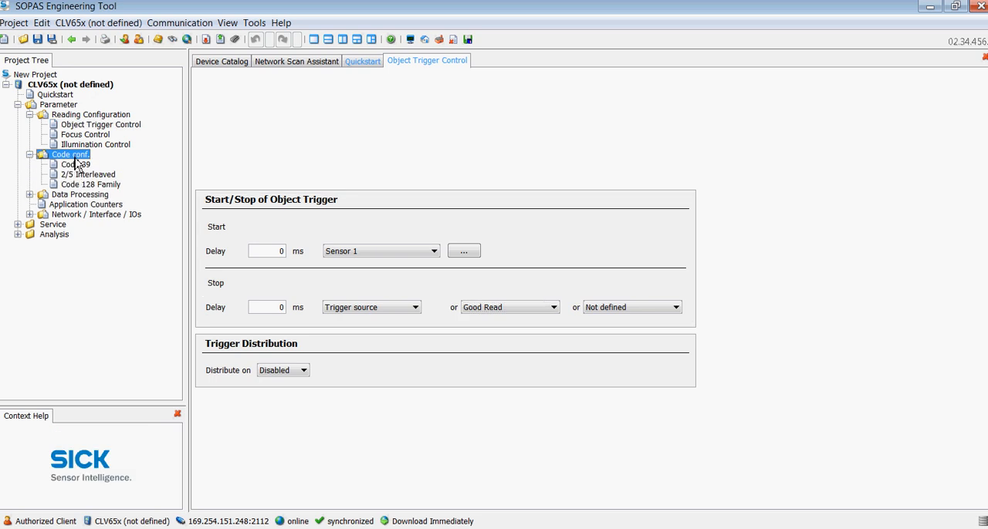
# Step: Disable Code 39 and give the Code 128 family a fixed code length of 13
pyautogui.click(70, 155)
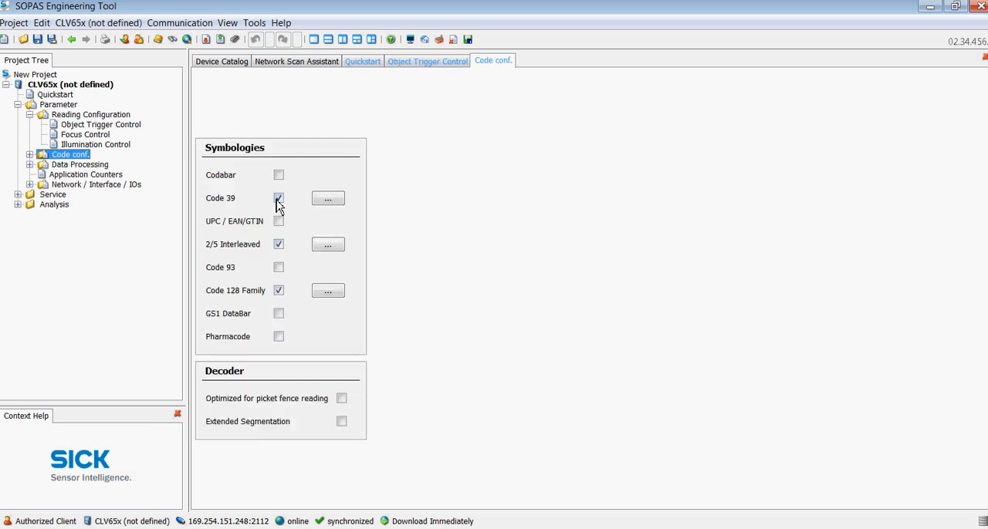
pyautogui.click(278, 244)
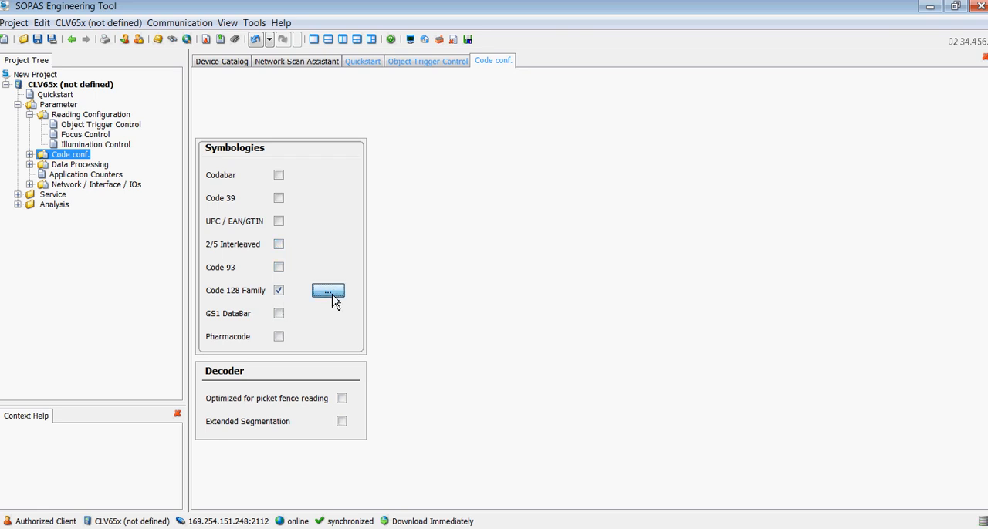
pyautogui.click(327, 291)
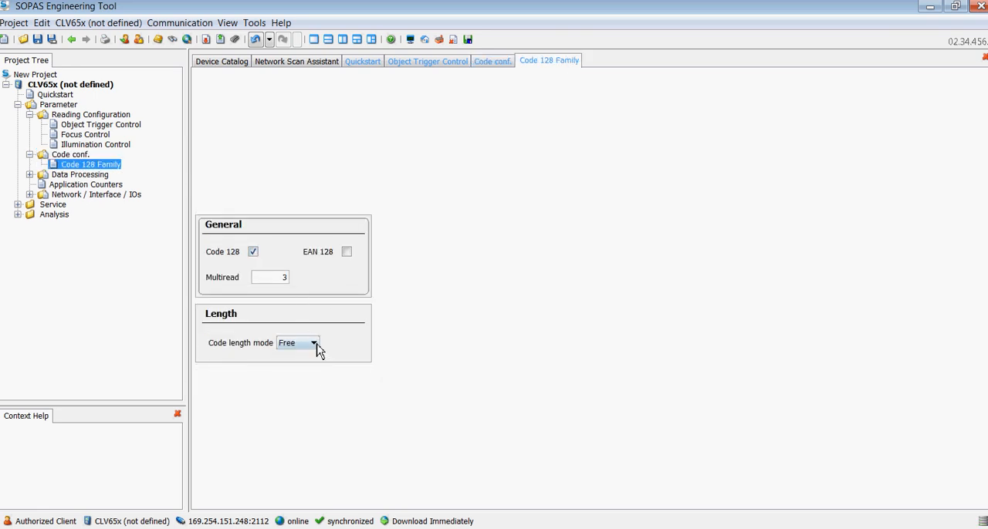
pyautogui.click(312, 343)
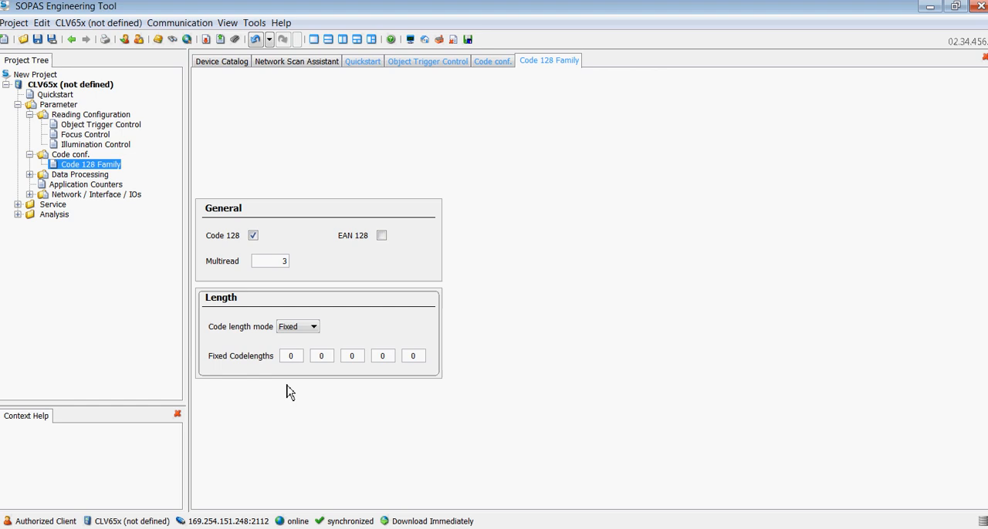
pyautogui.write('1')
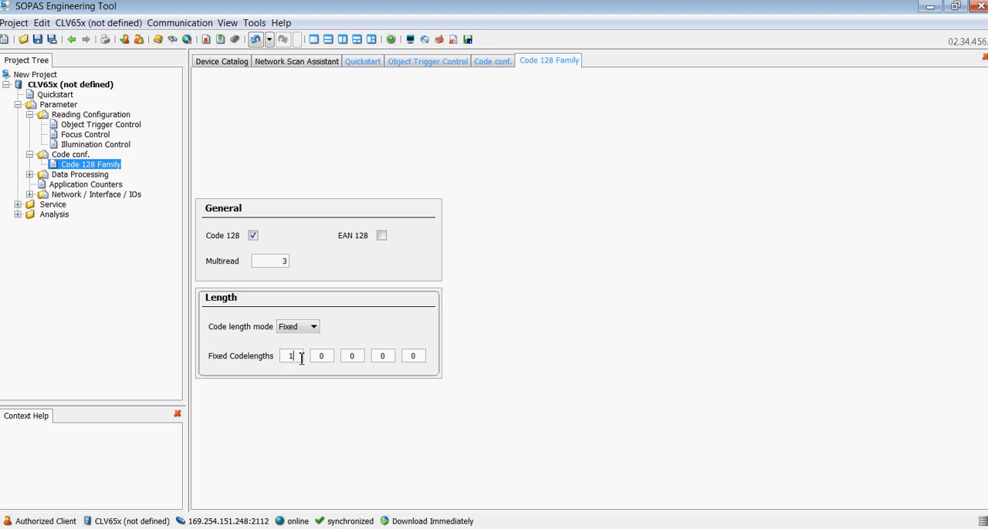
pyautogui.write('13')
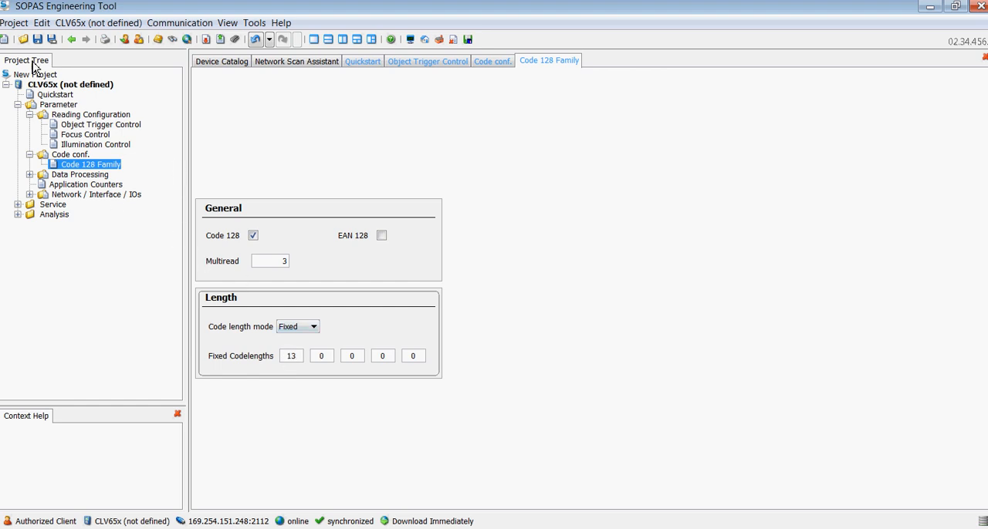
# Step: Disable 2/5 Interleaved so only the Code 128 family stays enabled
pyautogui.click(80, 175)
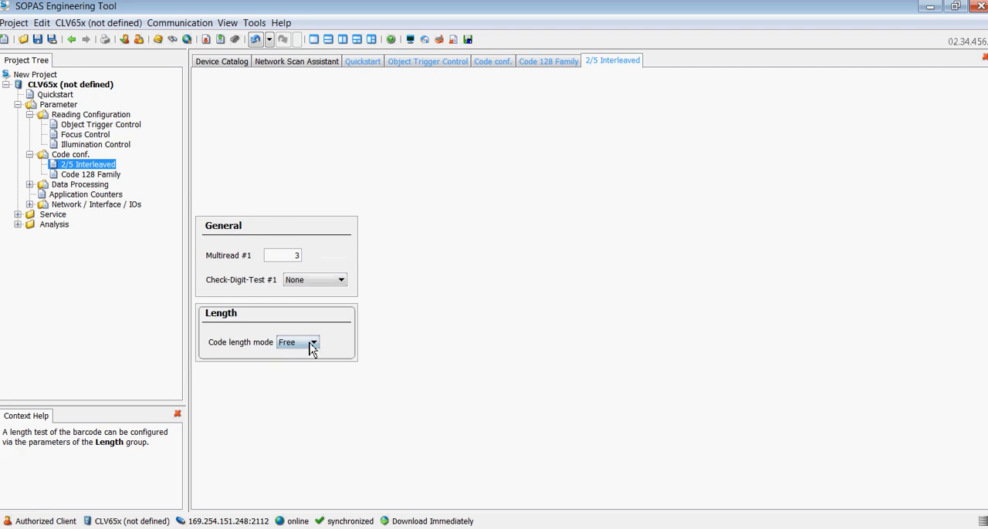
pyautogui.click(492, 60)
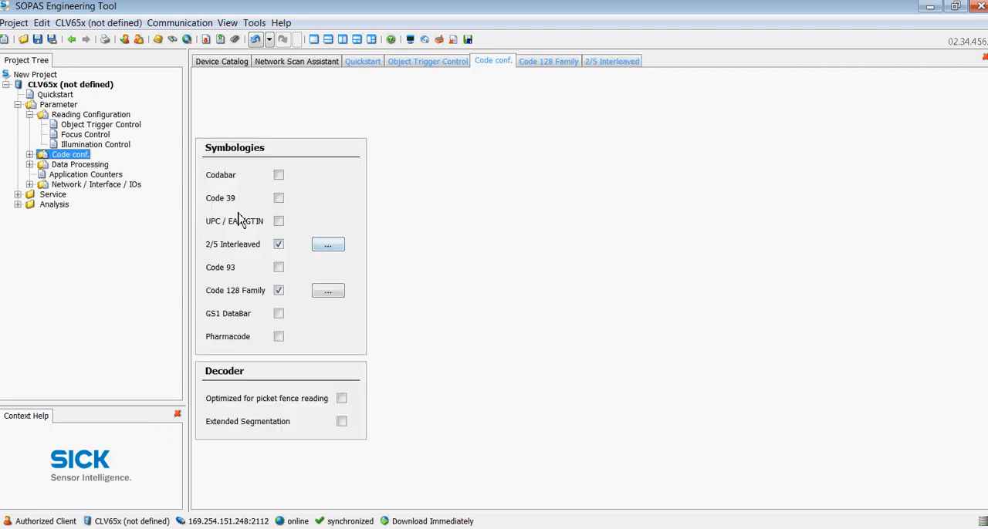
pyautogui.click(278, 244)
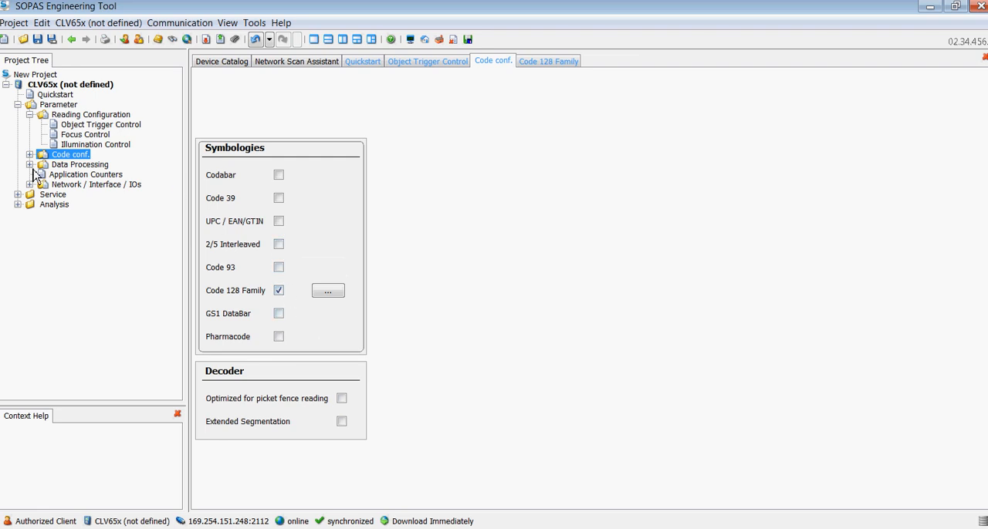
# Step: Set the Output Control data transmission point to End of Label
pyautogui.click(80, 163)
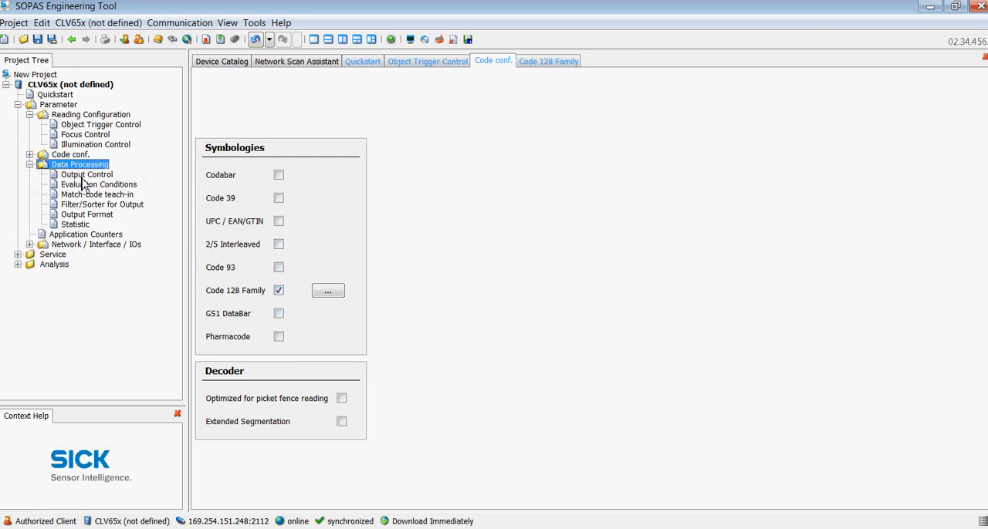
pyautogui.click(86, 174)
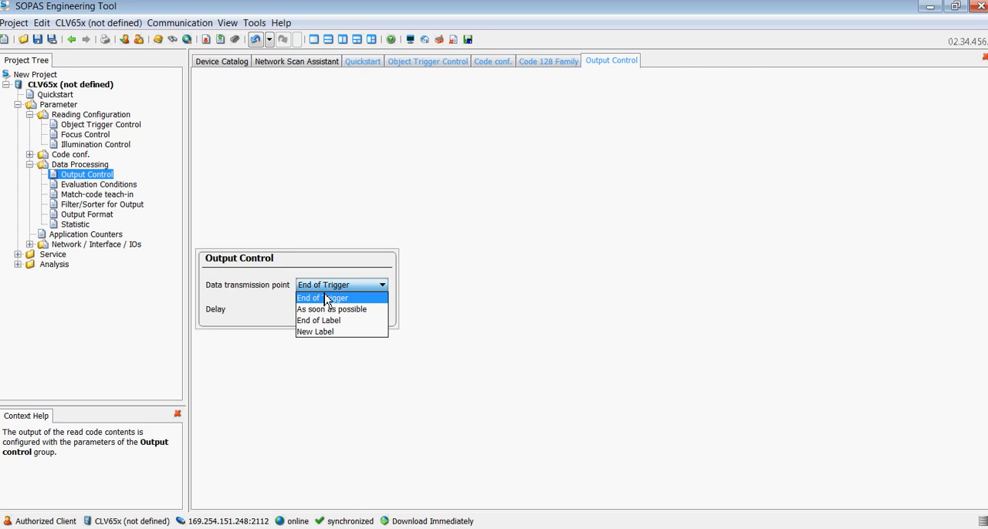
pyautogui.moveTo(318, 321)
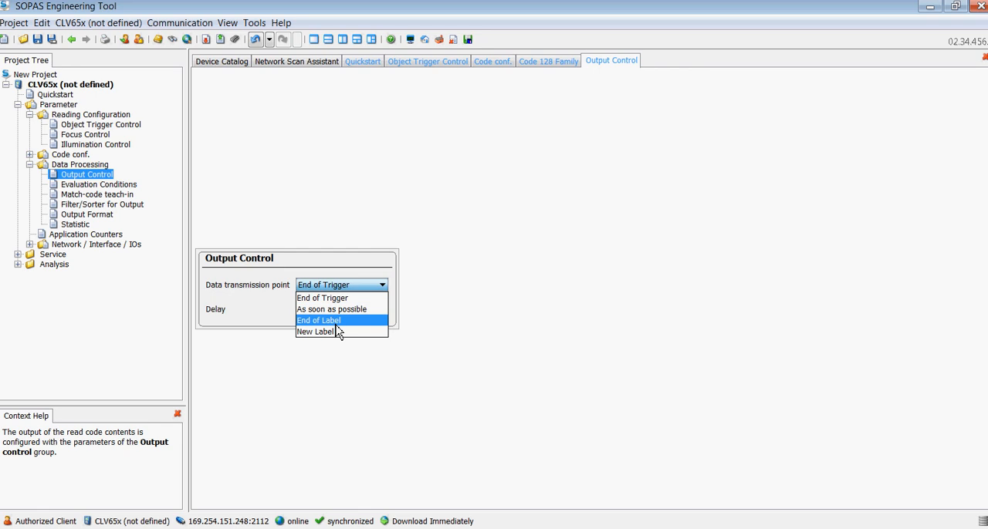
pyautogui.moveTo(339, 309)
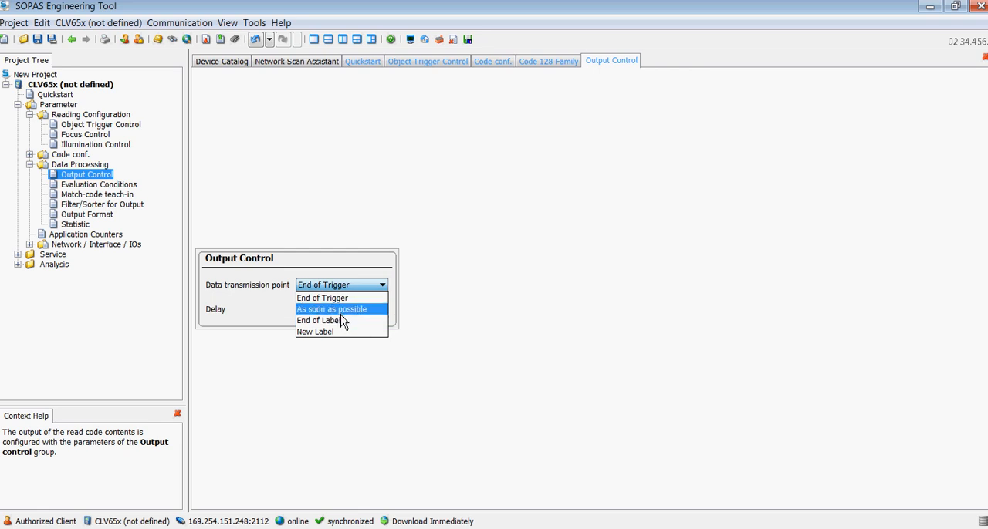
pyautogui.click(318, 321)
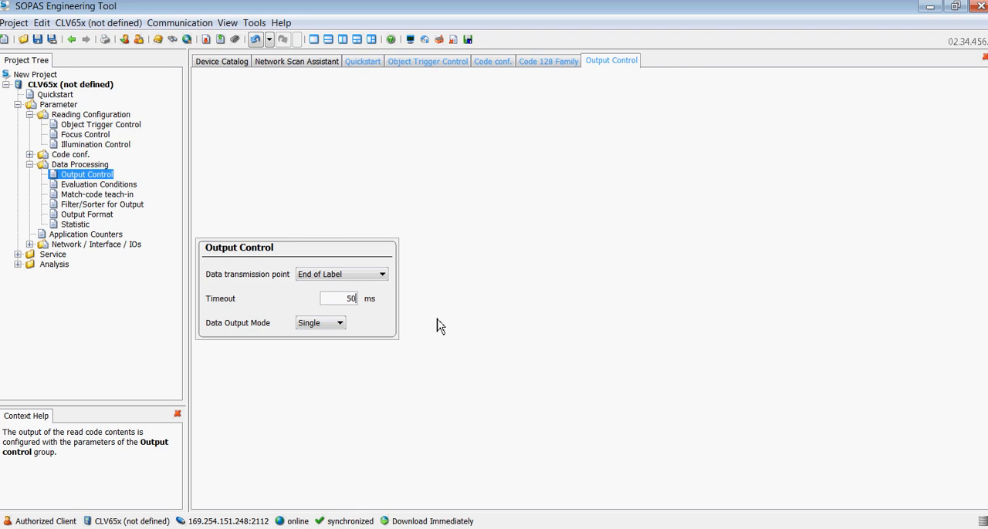
pyautogui.click(97, 194)
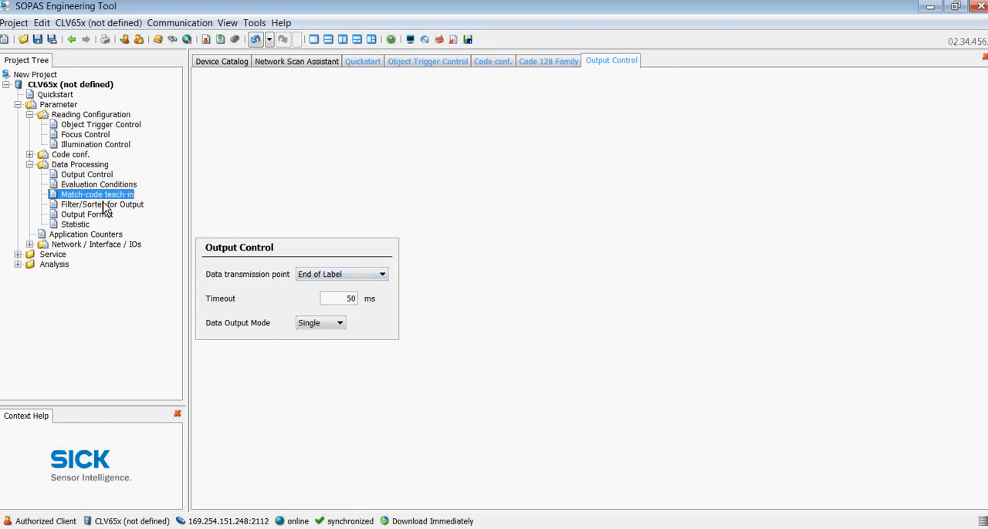
# Step: Add the text hello, code security and read direction fields to output format #1
pyautogui.click(86, 214)
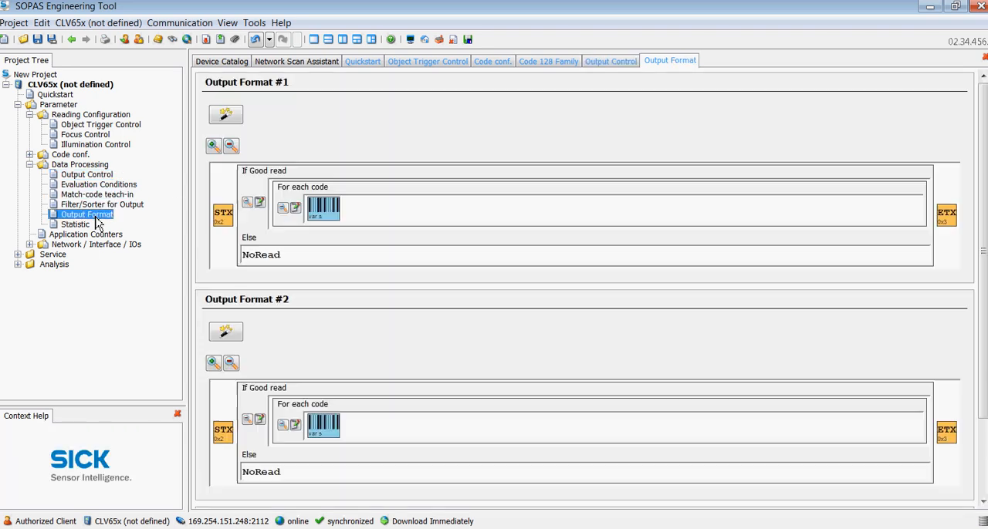
pyautogui.scroll(-3)
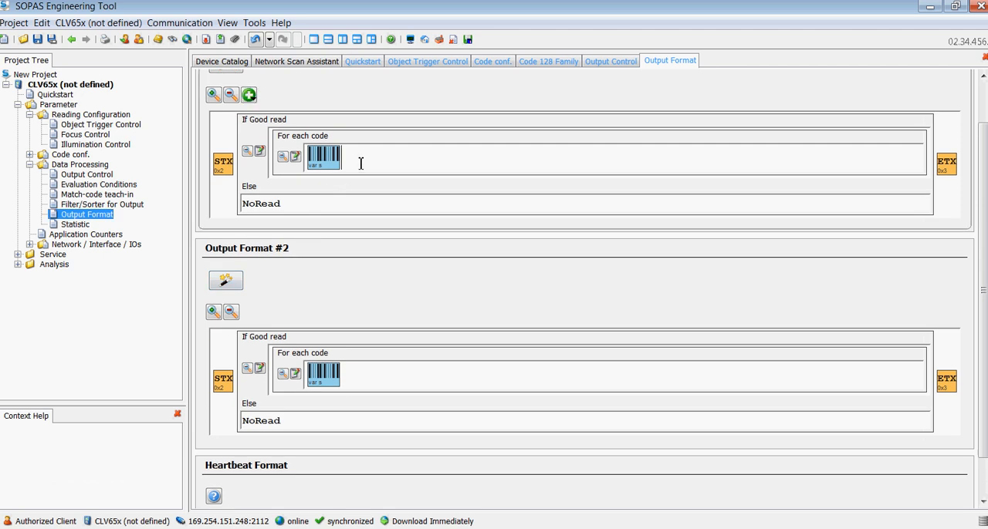
pyautogui.write('hell')
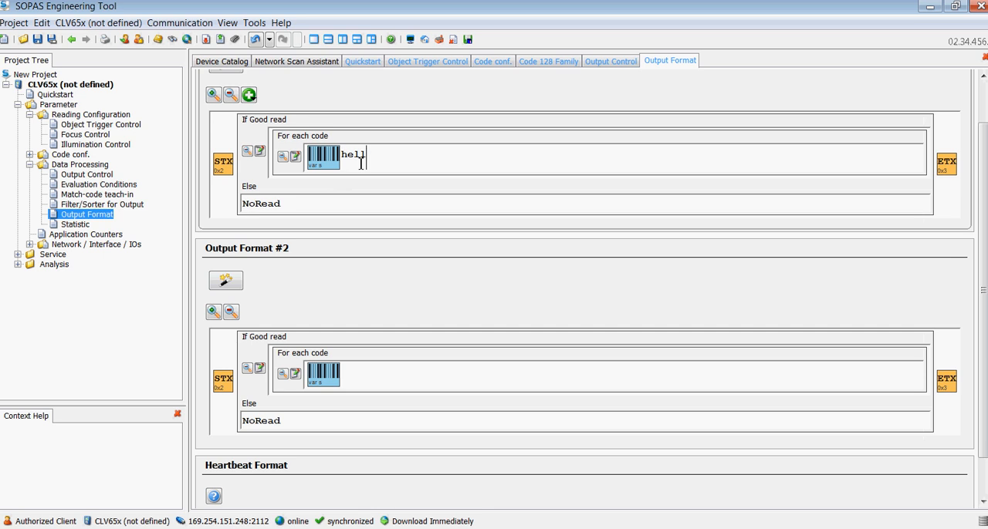
pyautogui.write('o')
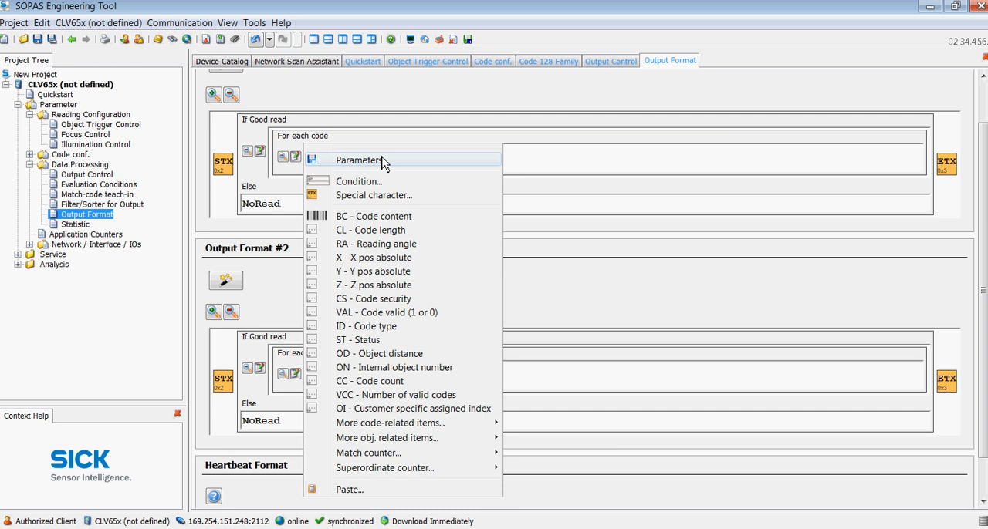
pyautogui.moveTo(392, 299)
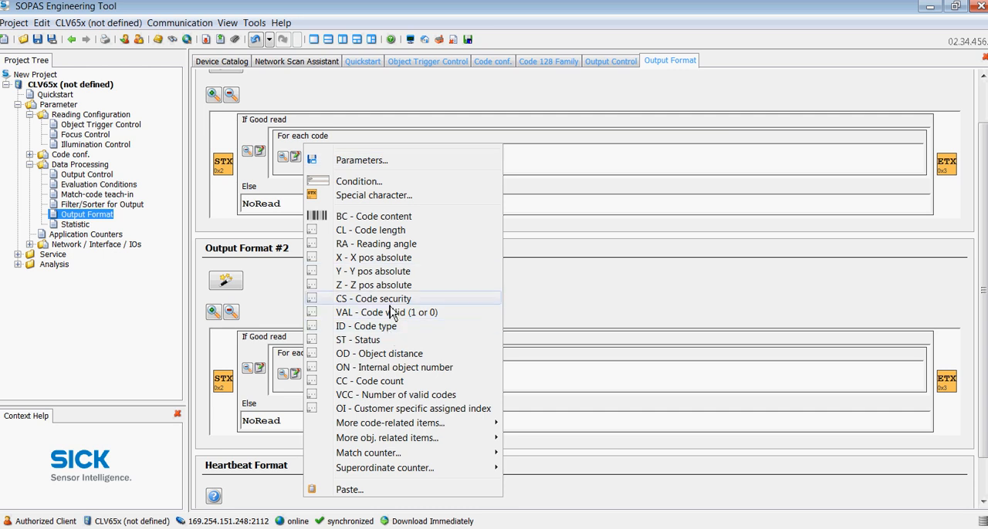
pyautogui.moveTo(389, 314)
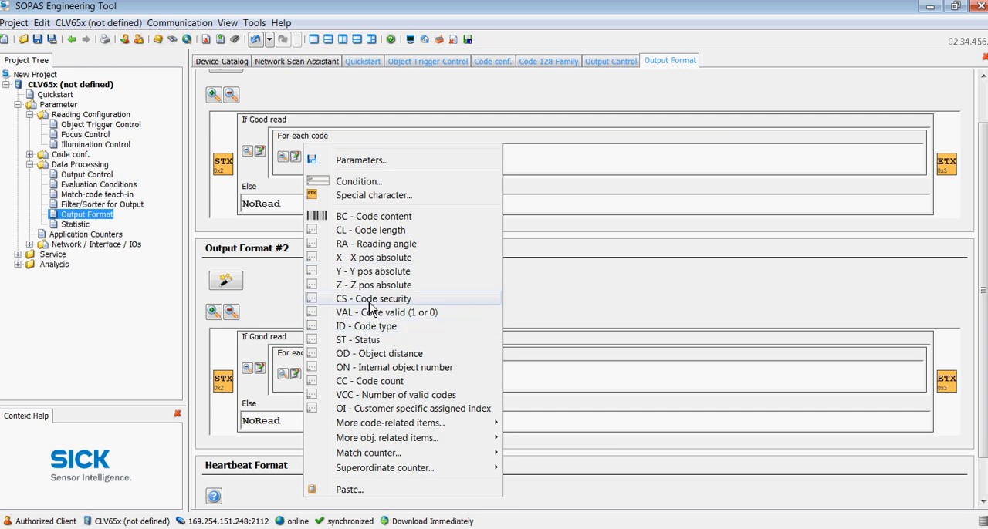
pyautogui.click(373, 299)
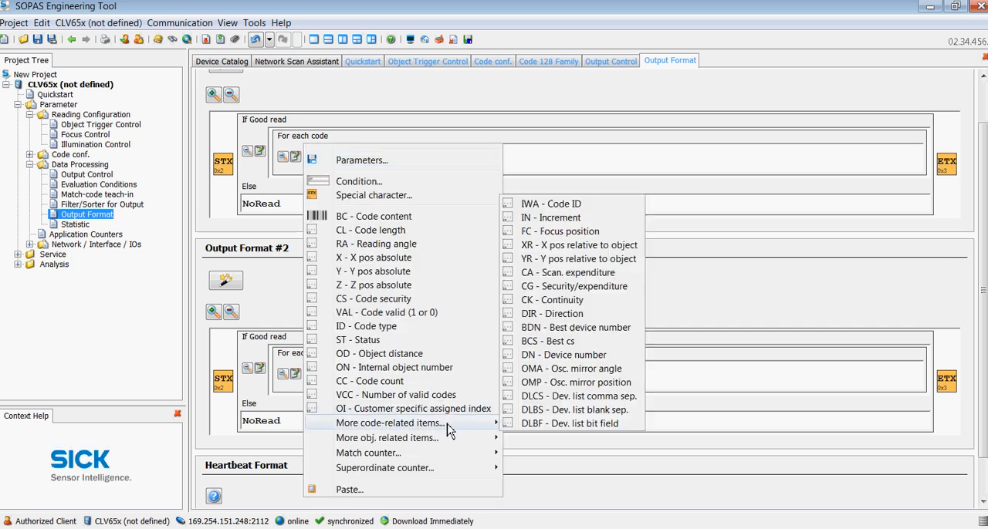
pyautogui.moveTo(559, 320)
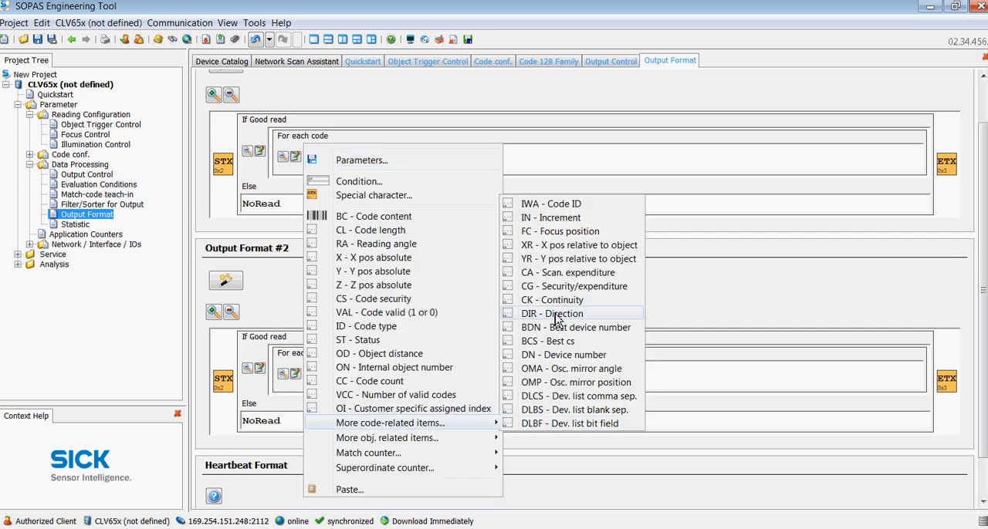
pyautogui.click(551, 313)
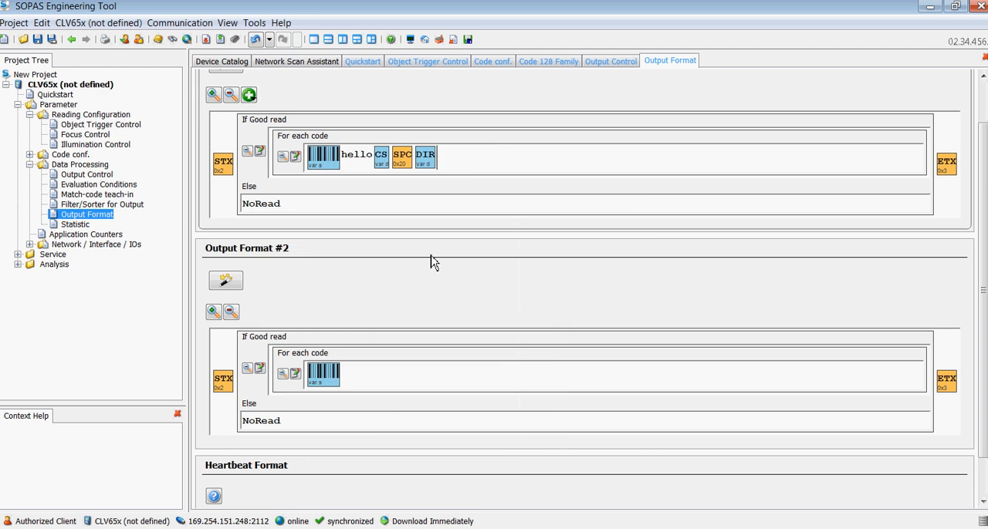
pyautogui.moveTo(68, 249)
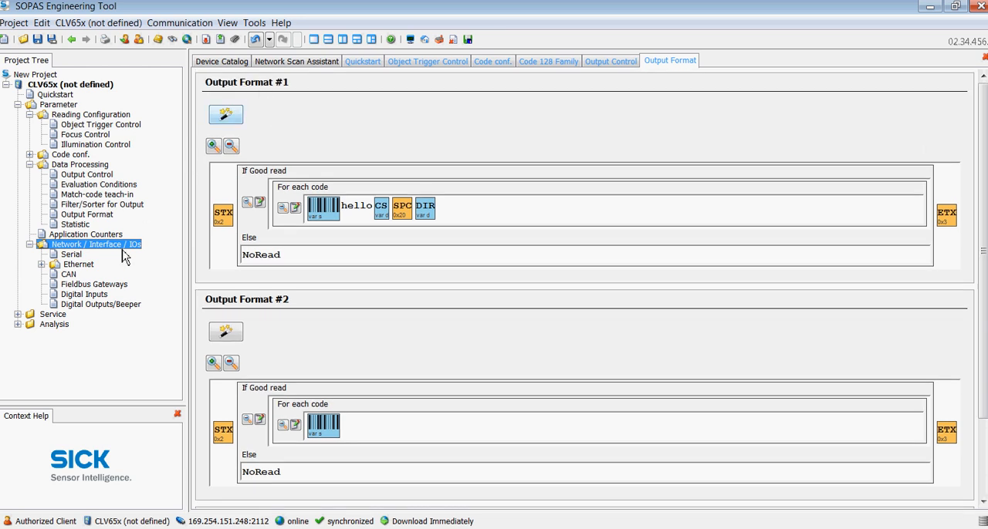
# Step: Review the serial host interface baud rate, leaving it at 57600
pyautogui.click(71, 255)
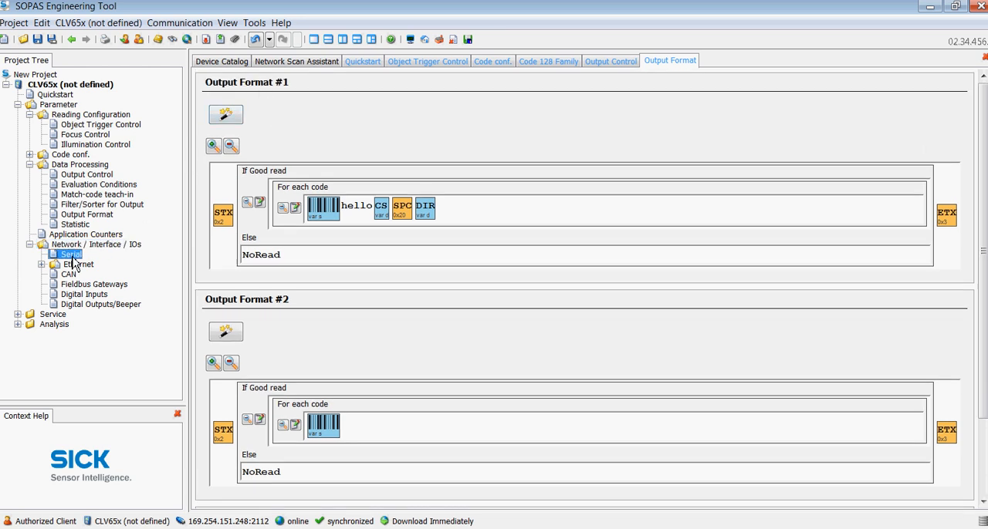
pyautogui.moveTo(94, 268)
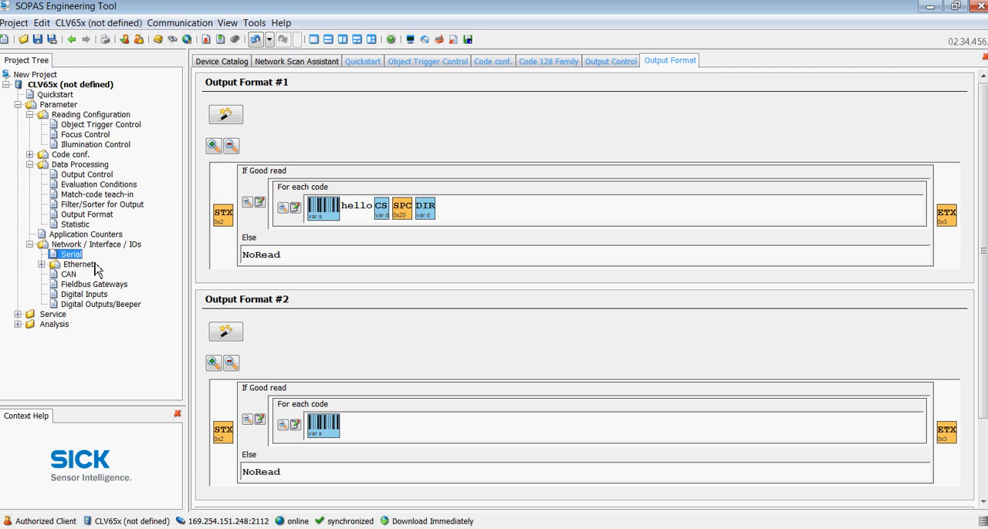
pyautogui.click(71, 253)
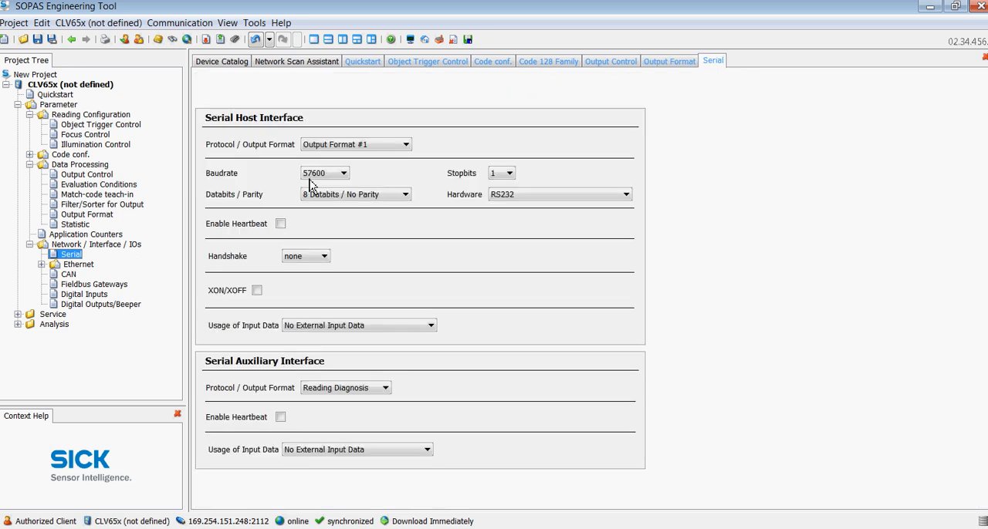
pyautogui.click(345, 173)
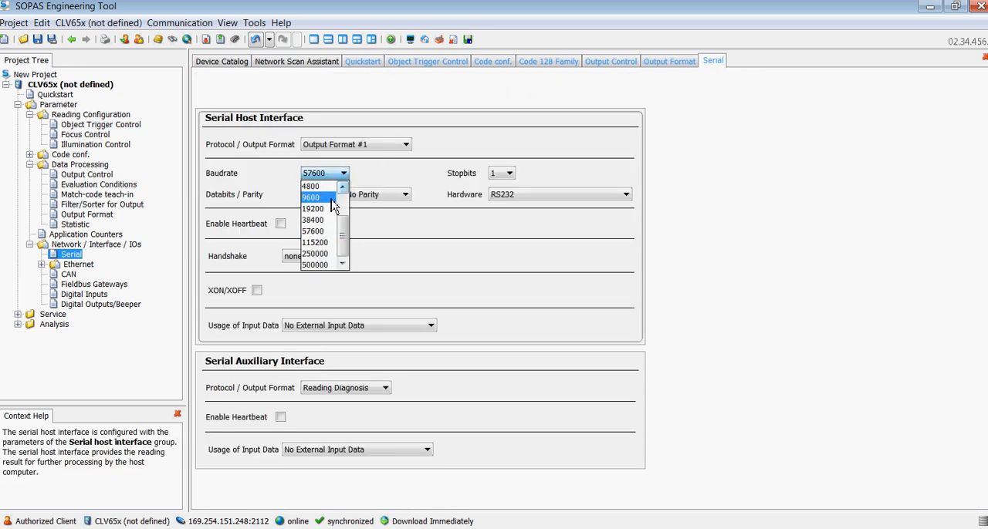
pyautogui.click(312, 232)
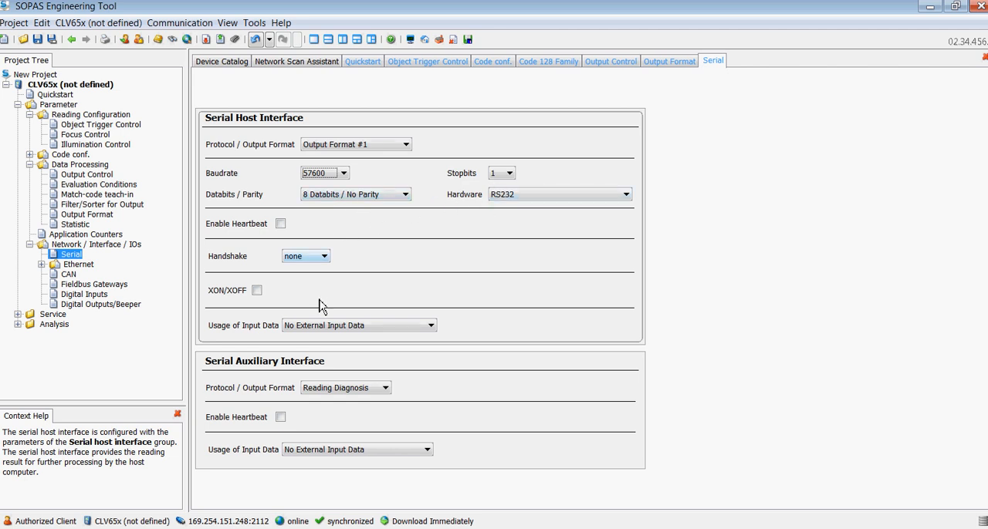
pyautogui.moveTo(265, 369)
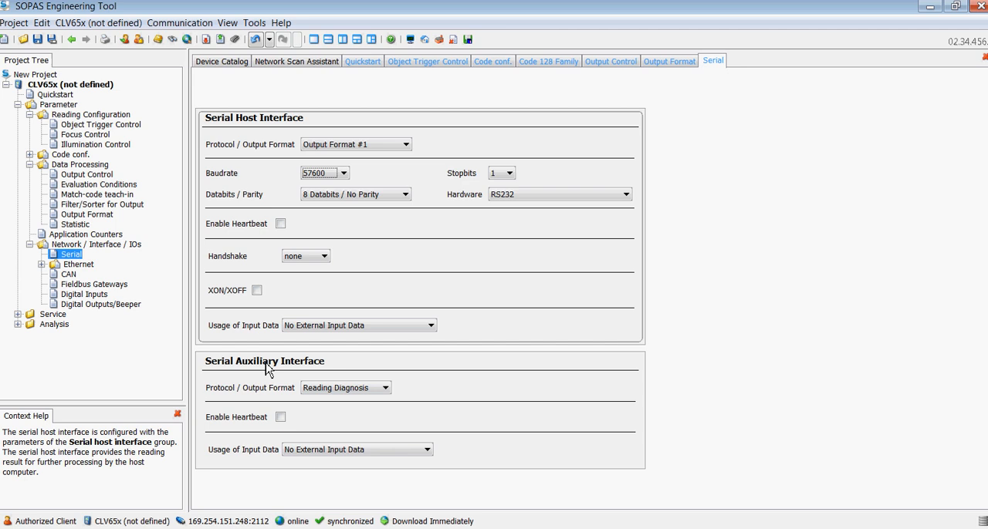
# Step: Inspect the auxiliary protocol and output format choices unchanged, then return to Quickstart
pyautogui.click(346, 388)
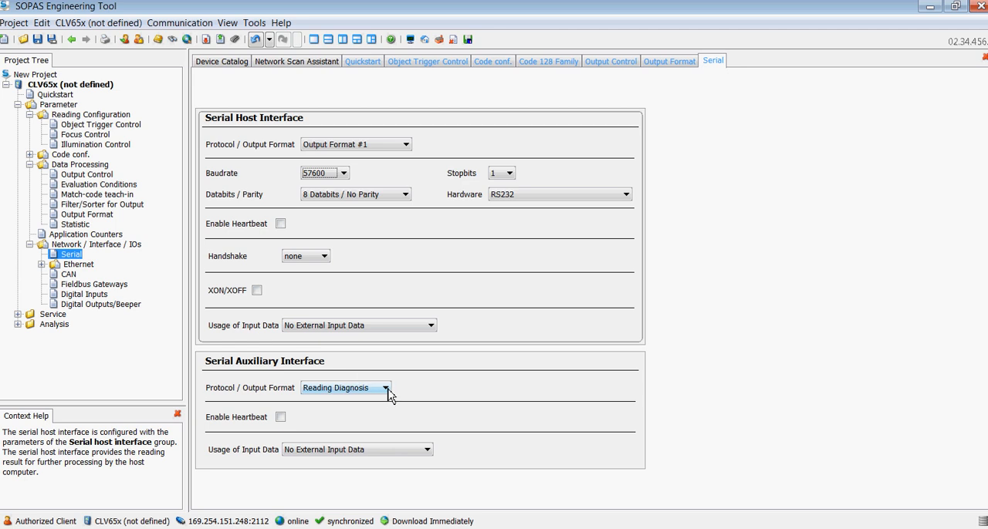
pyautogui.click(386, 388)
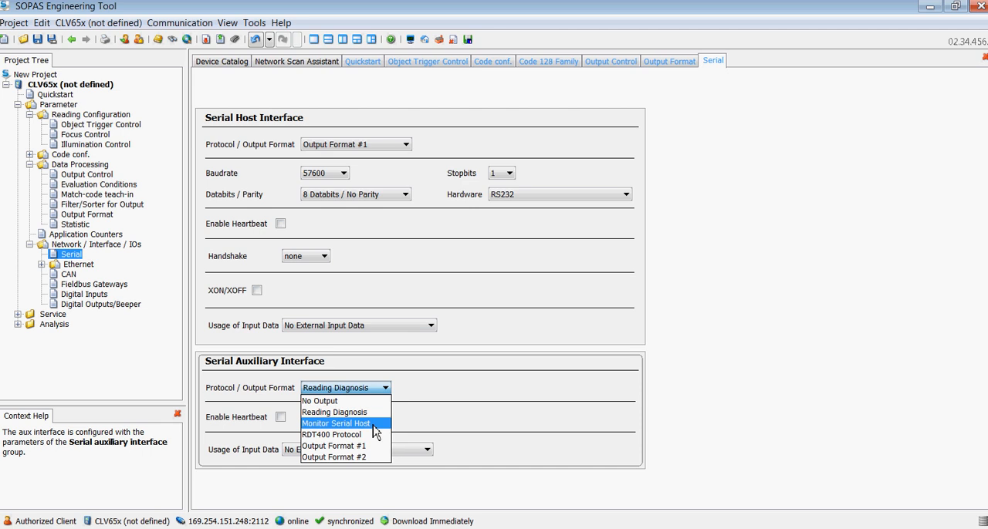
pyautogui.moveTo(334, 446)
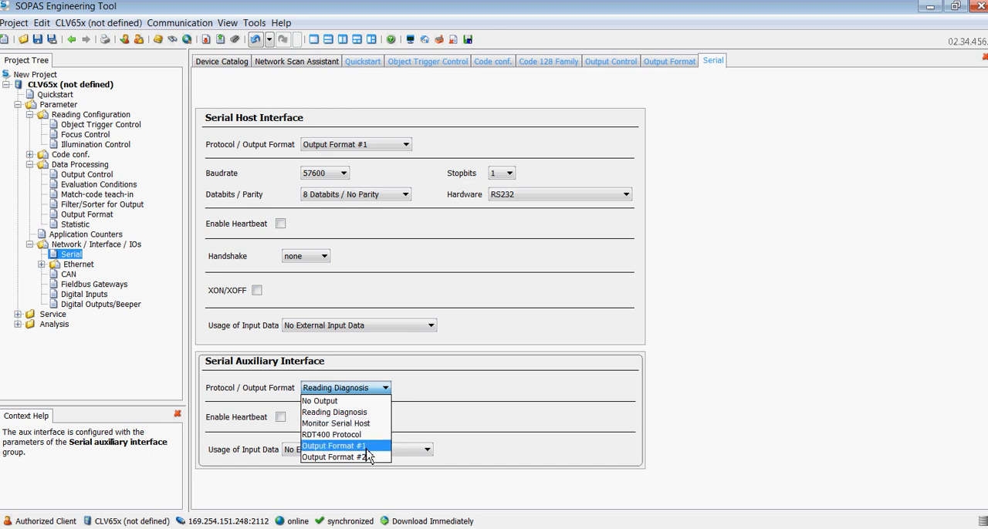
pyautogui.moveTo(320, 401)
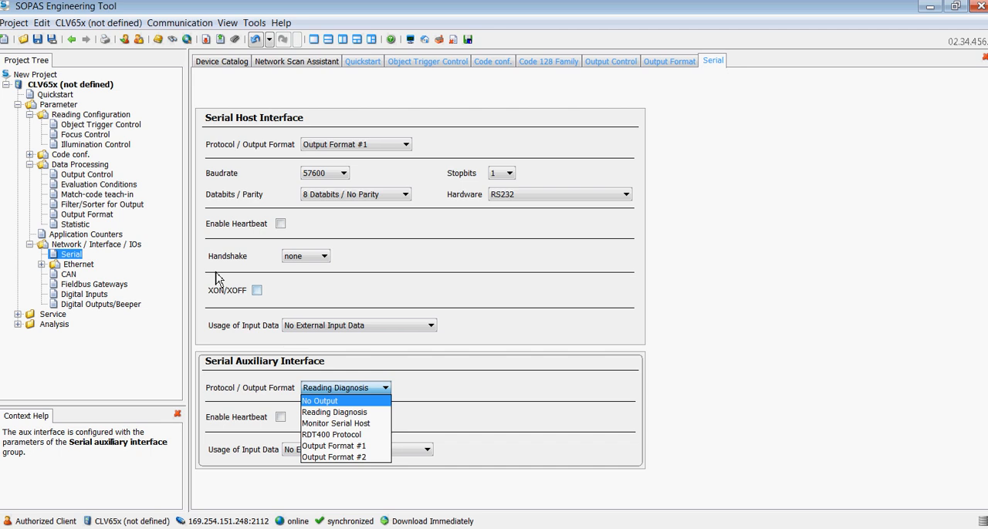
pyautogui.click(334, 410)
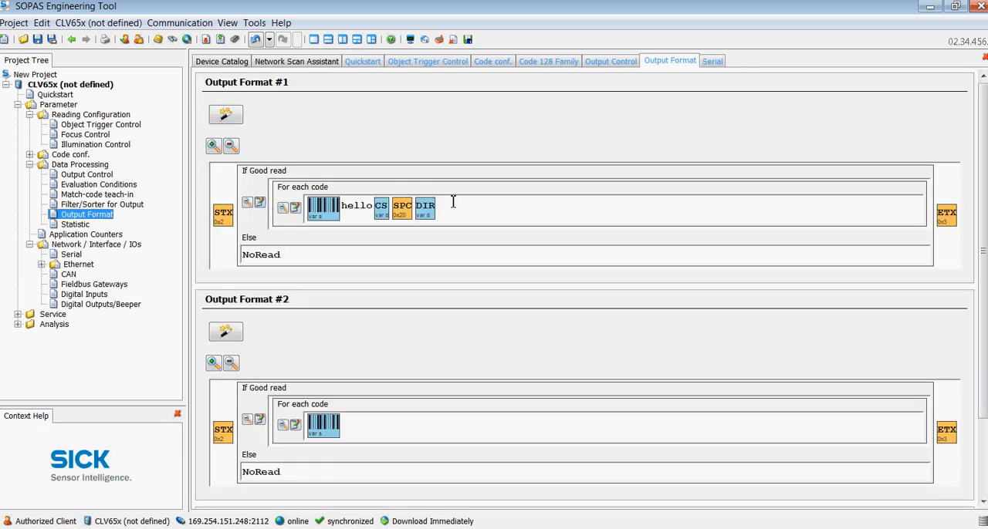
pyautogui.moveTo(358, 417)
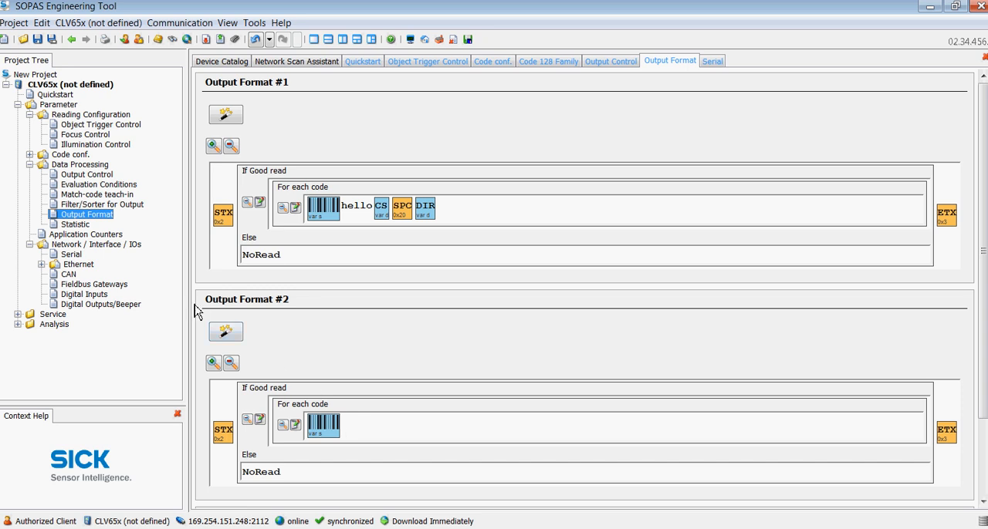
pyautogui.click(96, 244)
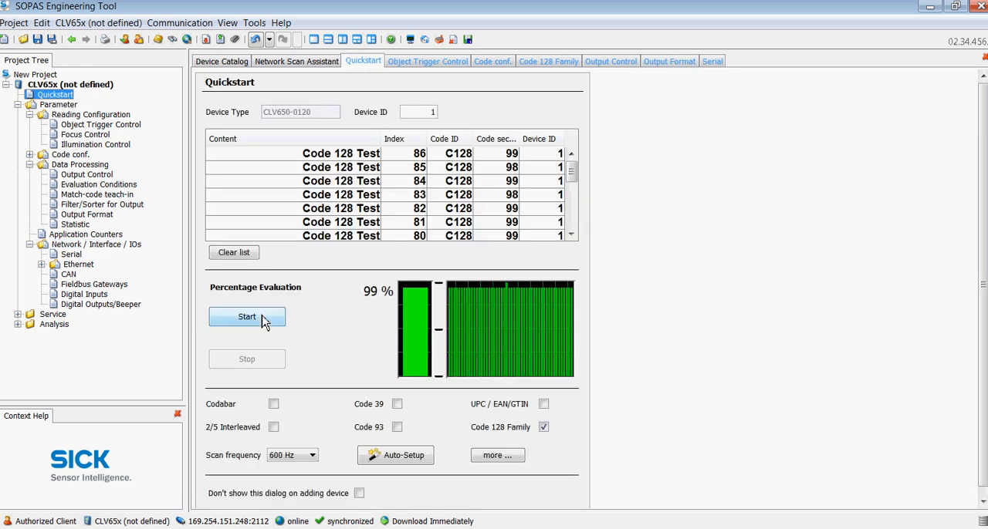
# Step: Run the Quickstart read test and save the parameters permanently in the scanner
pyautogui.click(247, 318)
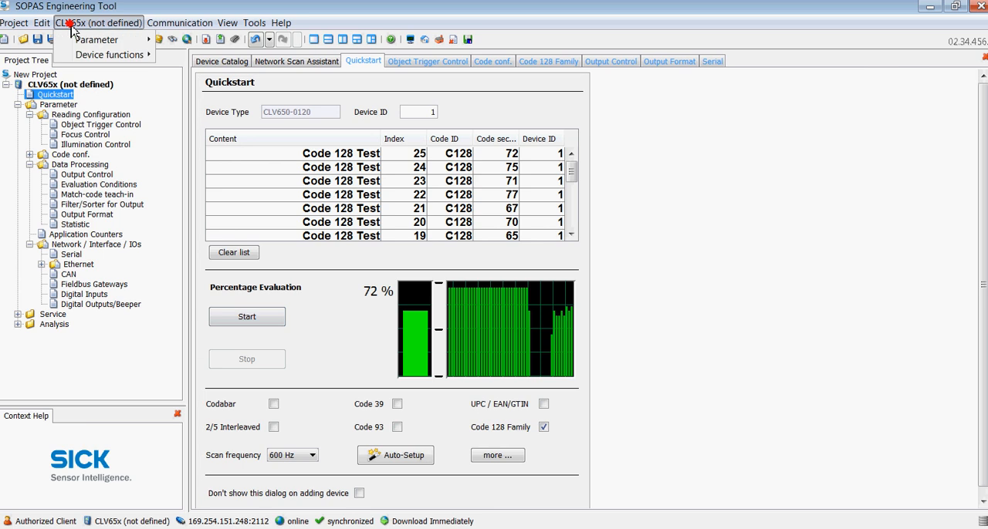
pyautogui.click(95, 40)
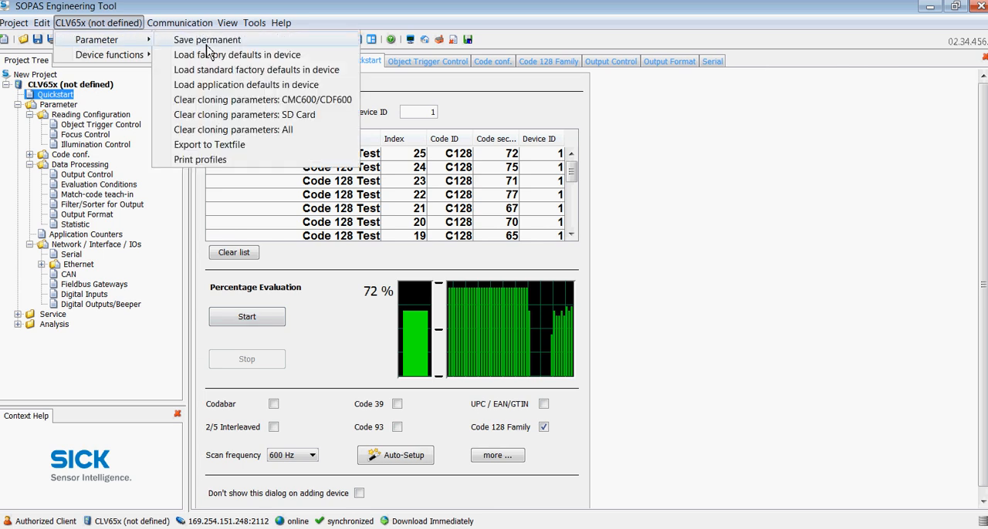
pyautogui.click(14, 21)
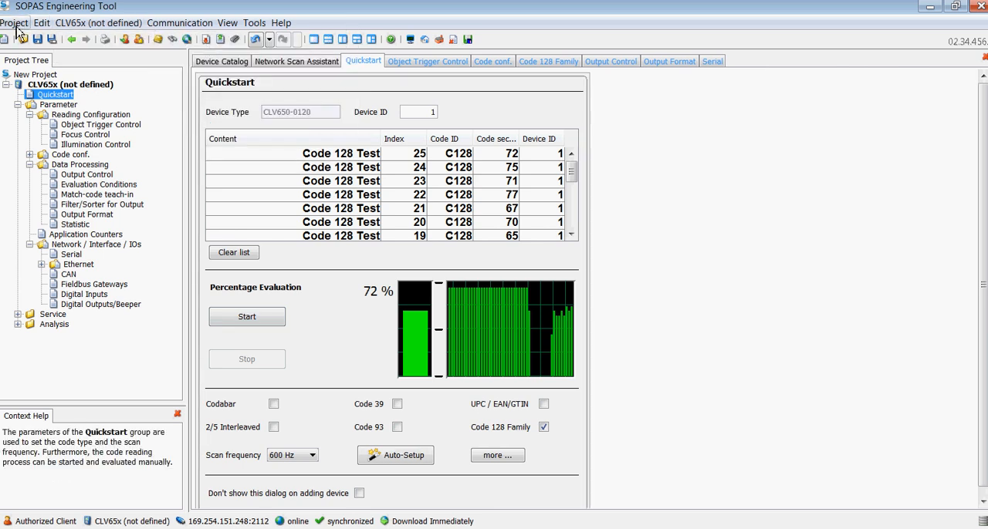
# Step: Start an Export Device from the Project menu and cancel the dialog
pyautogui.click(14, 22)
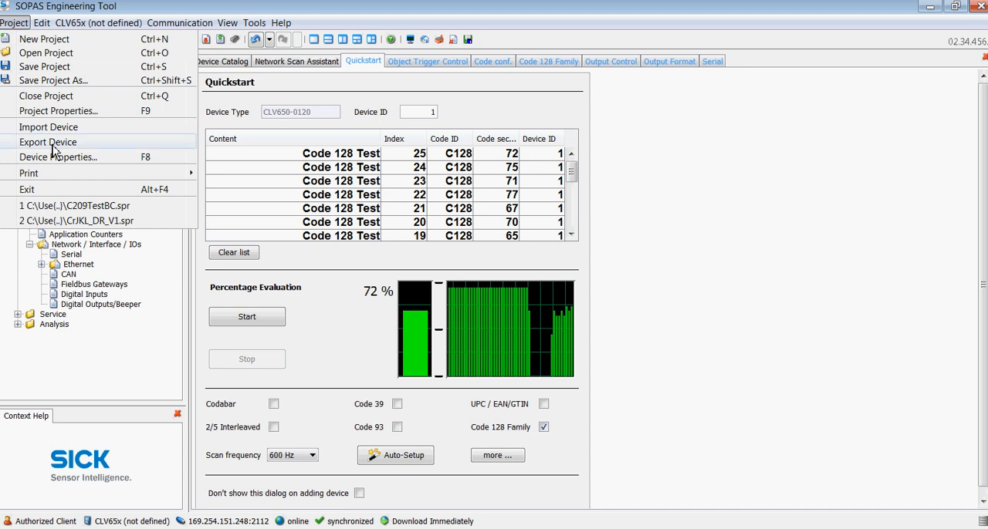
pyautogui.click(48, 142)
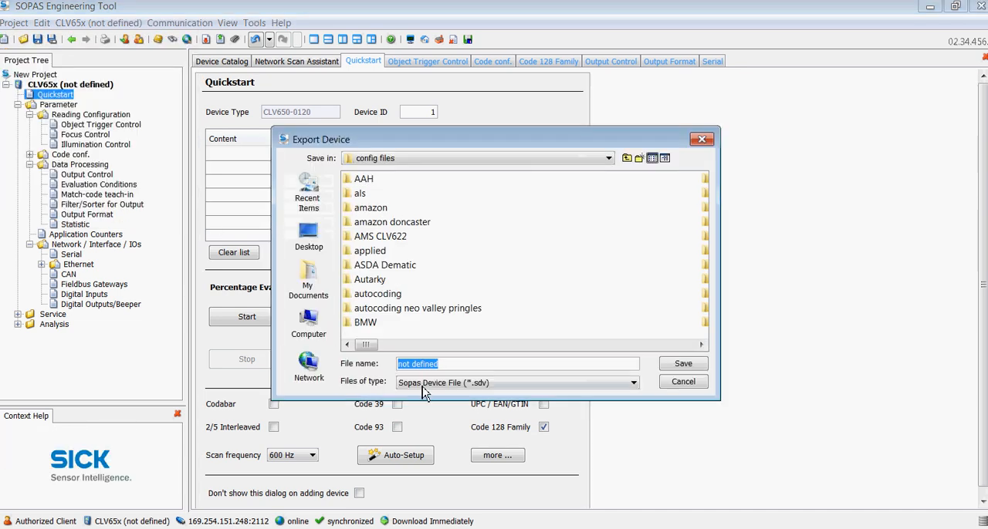
pyautogui.moveTo(609, 396)
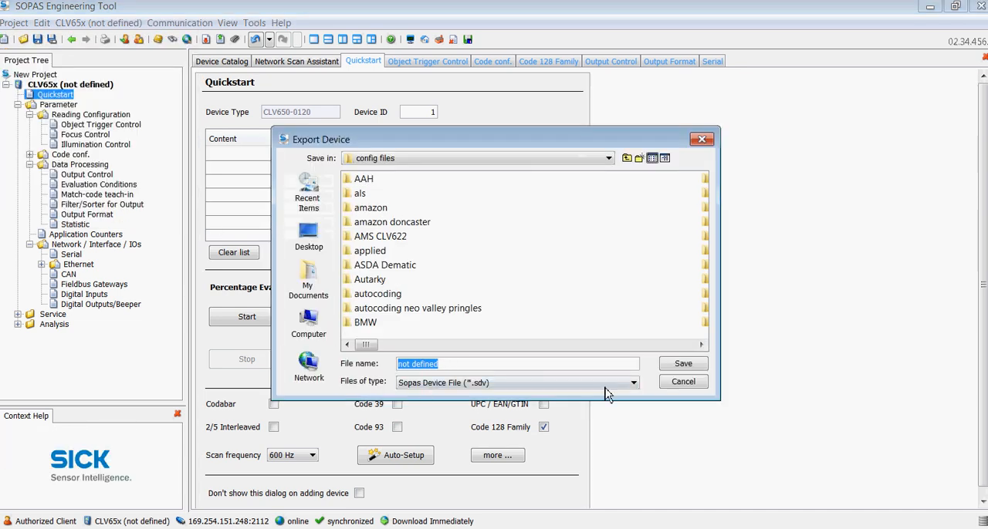
pyautogui.click(682, 381)
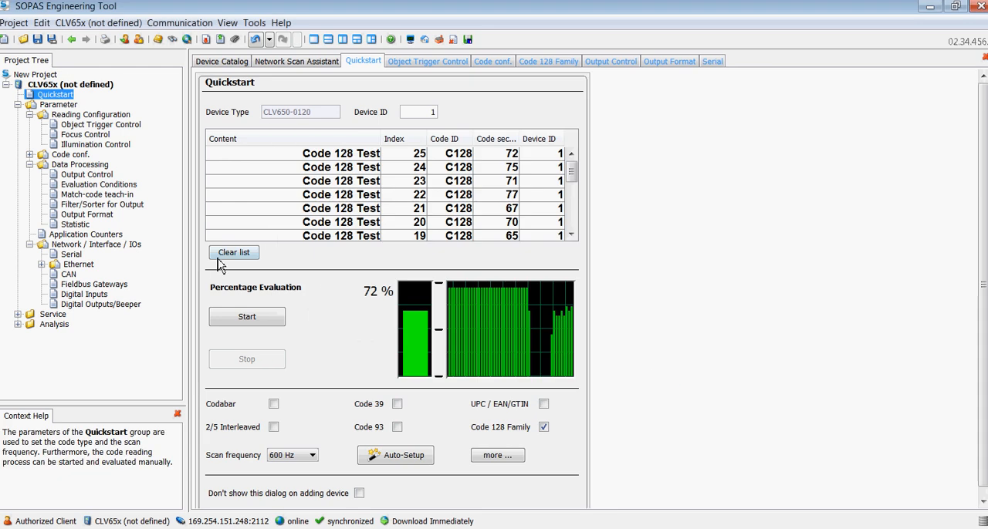
# Step: Enter 'Bag Mkr 1' as the scanner's Device Name in the network options
pyautogui.click(96, 244)
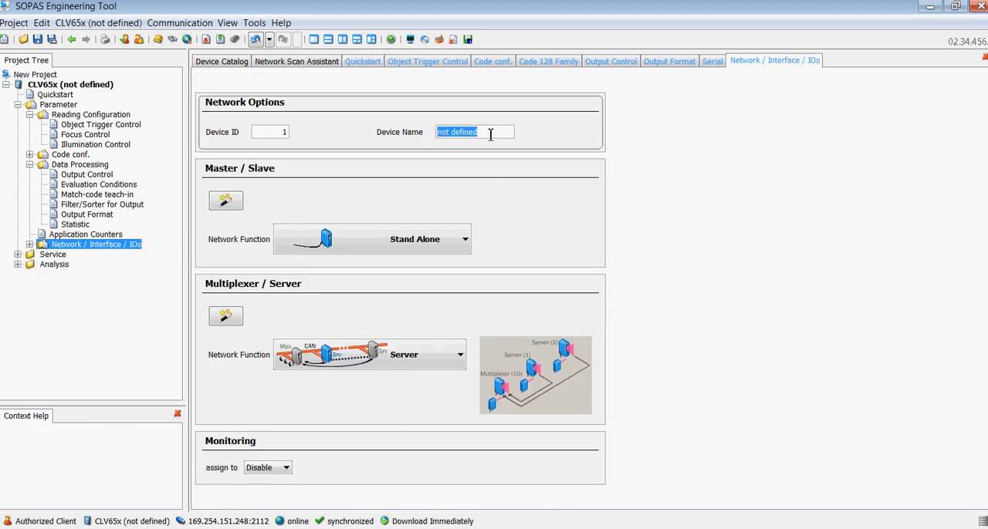
pyautogui.write('Bag Mkr 1')
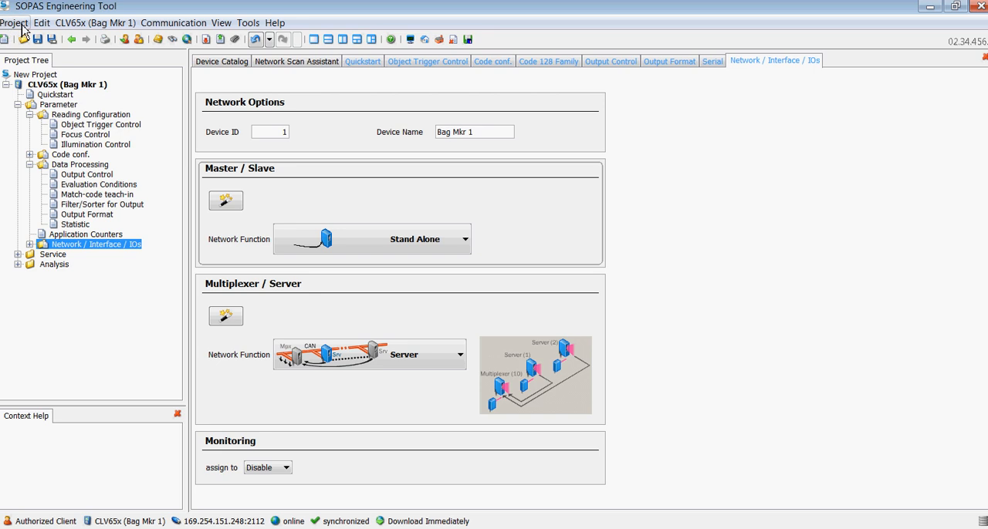
pyautogui.click(13, 22)
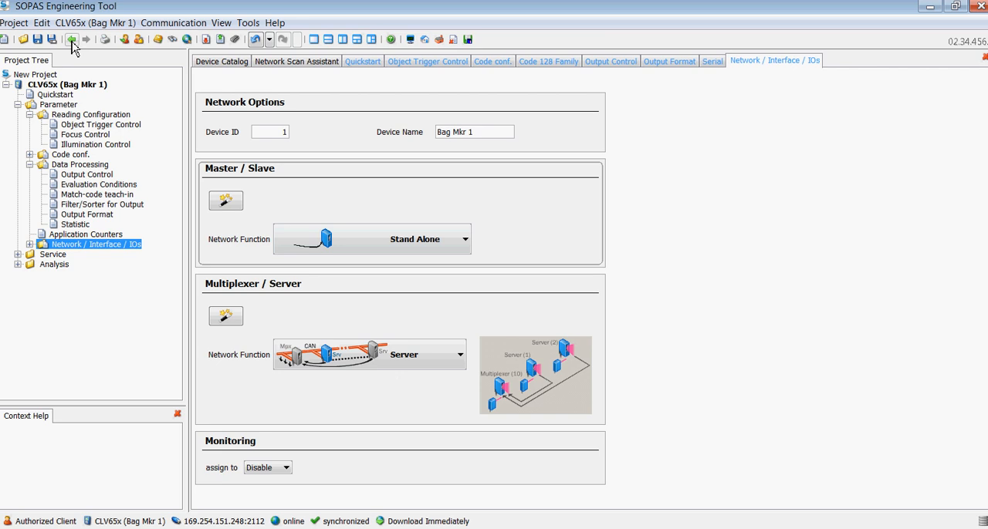
pyautogui.moveTo(42, 22)
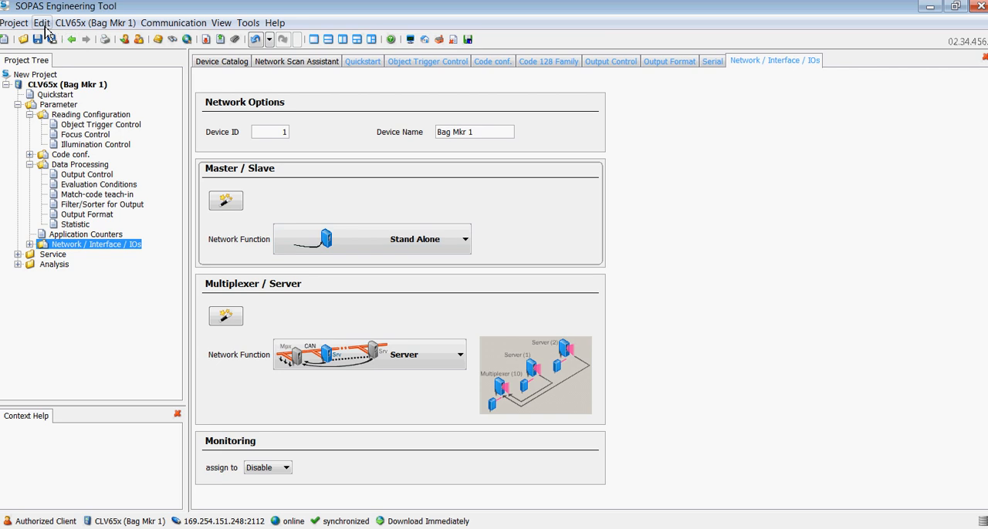
# Step: Start Load Device Data to Device from the Edit menu, then cancel the dialog
pyautogui.click(42, 22)
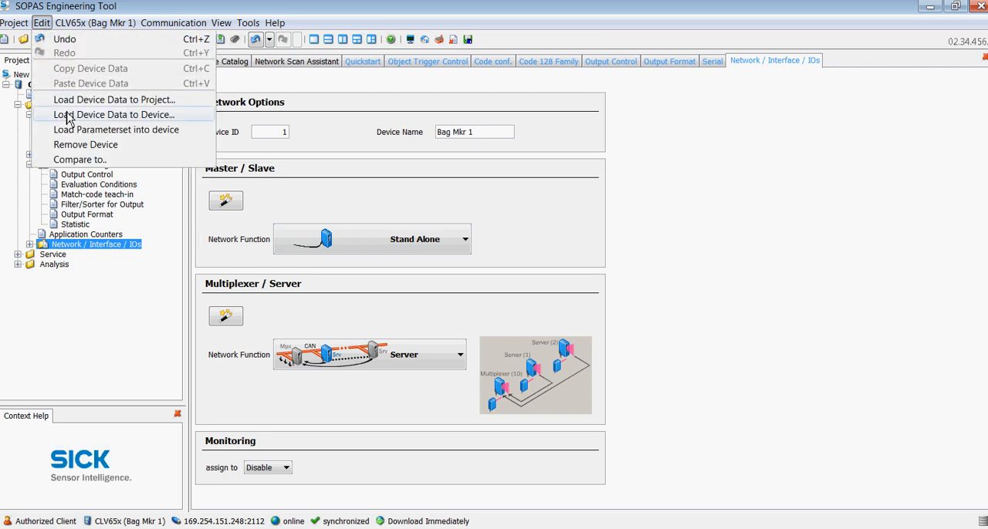
pyautogui.click(113, 115)
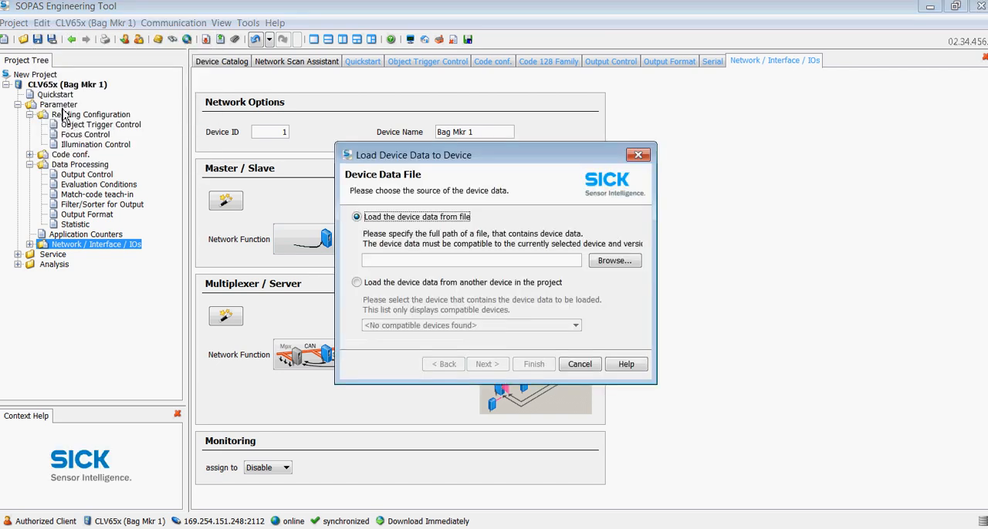
pyautogui.click(614, 259)
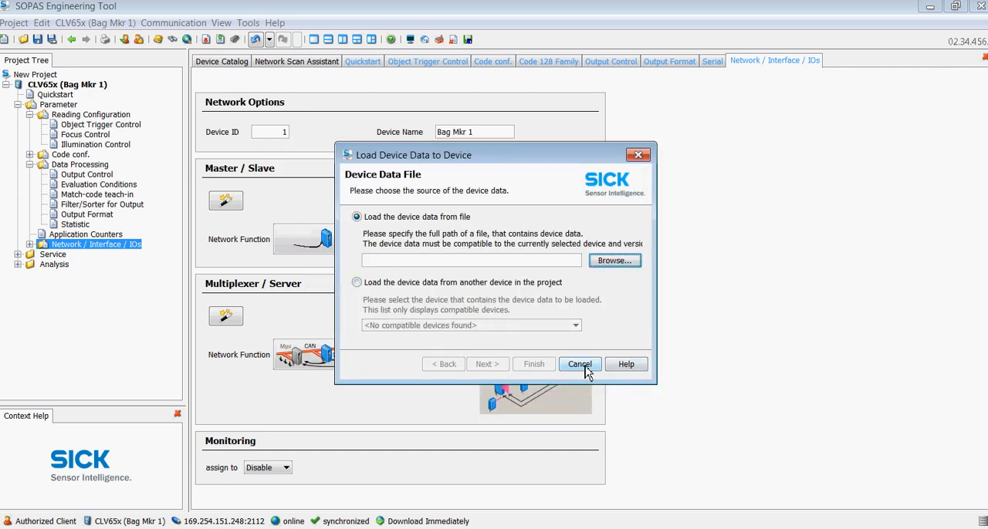
pyautogui.click(579, 365)
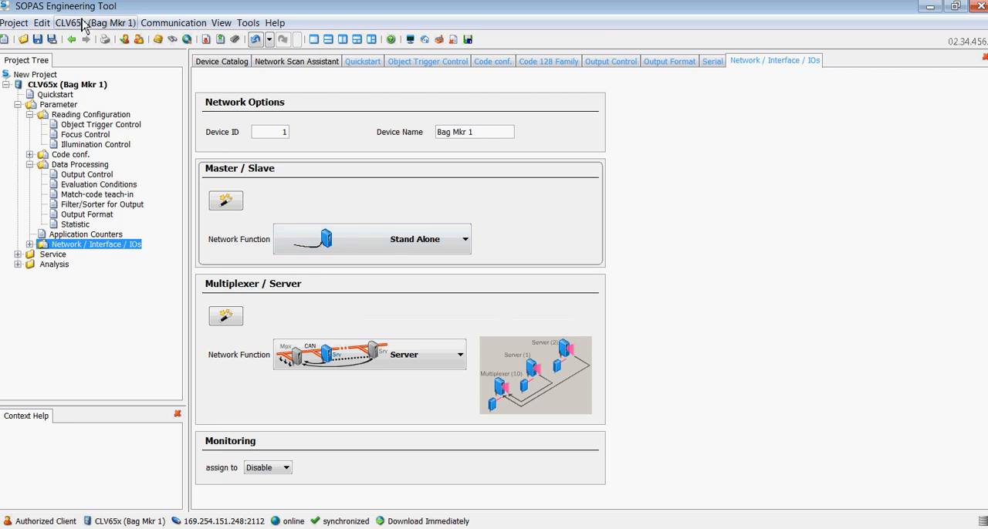
# Step: Run Print profiles from the CLV65x menu and show the profile programming barcode preview
pyautogui.click(94, 21)
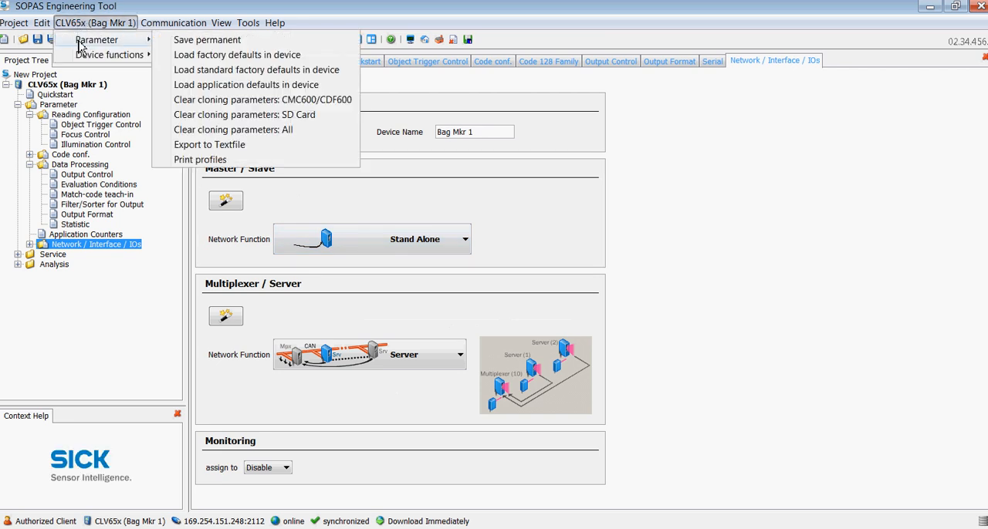
pyautogui.moveTo(201, 159)
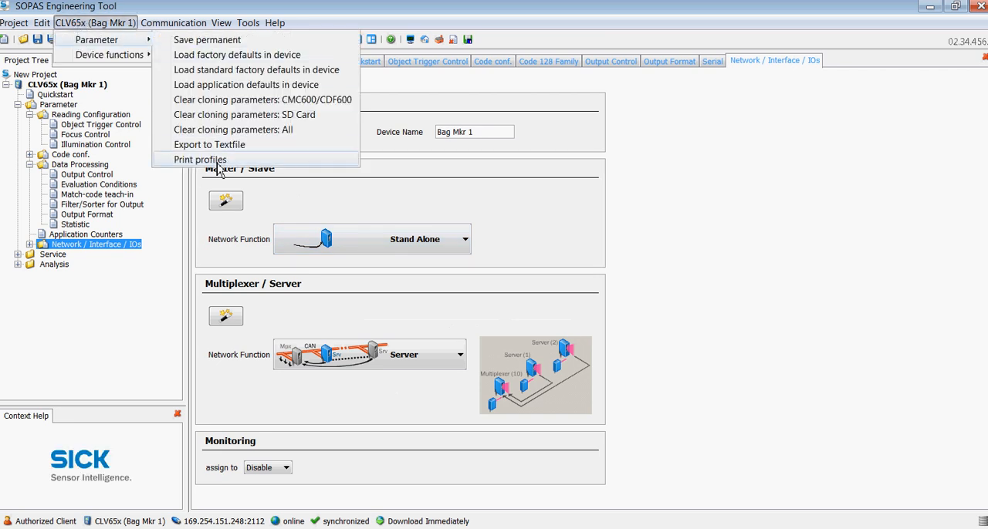
pyautogui.click(201, 160)
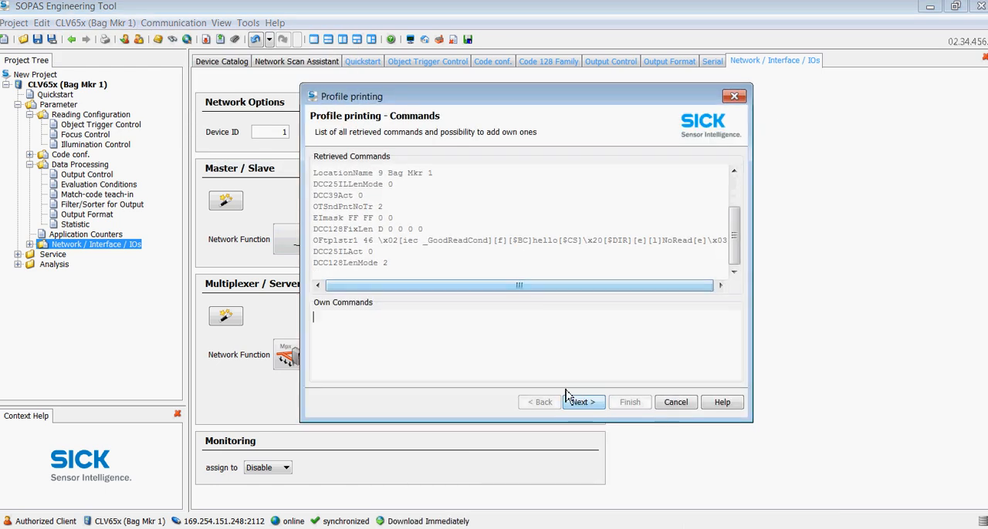
pyautogui.click(584, 401)
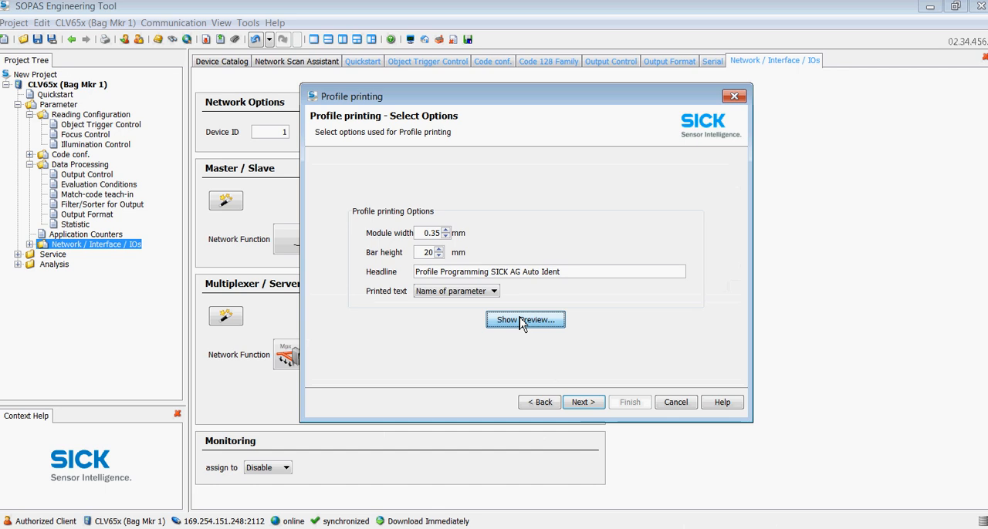
pyautogui.click(525, 320)
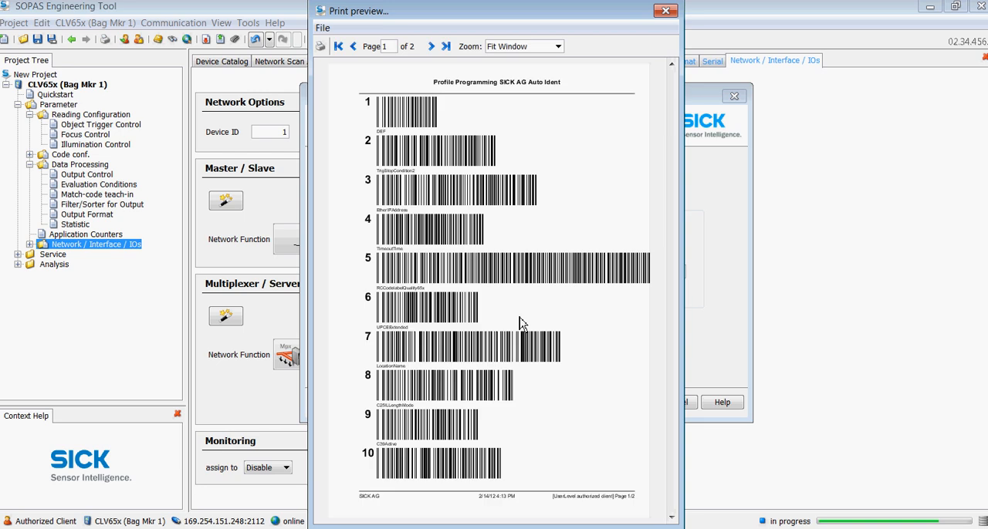
pyautogui.moveTo(382, 125)
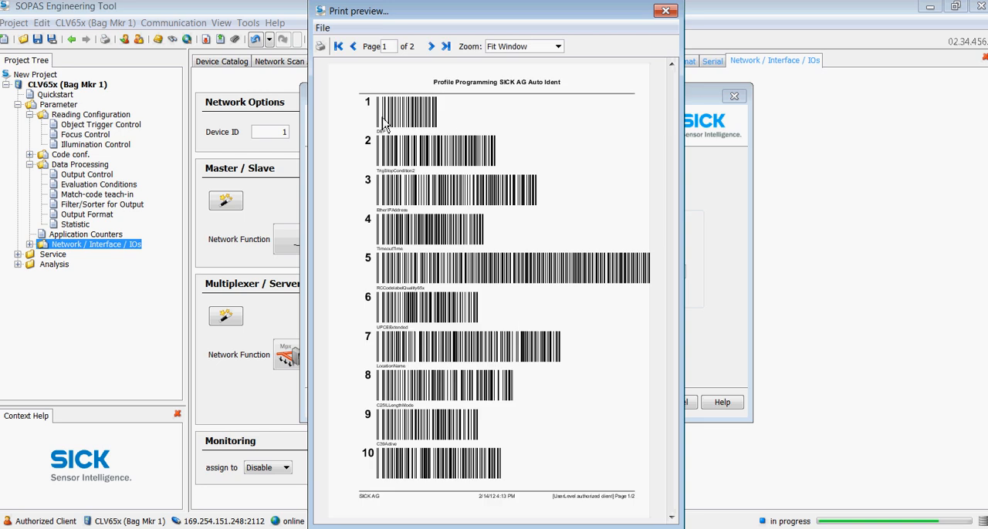
pyautogui.moveTo(432, 124)
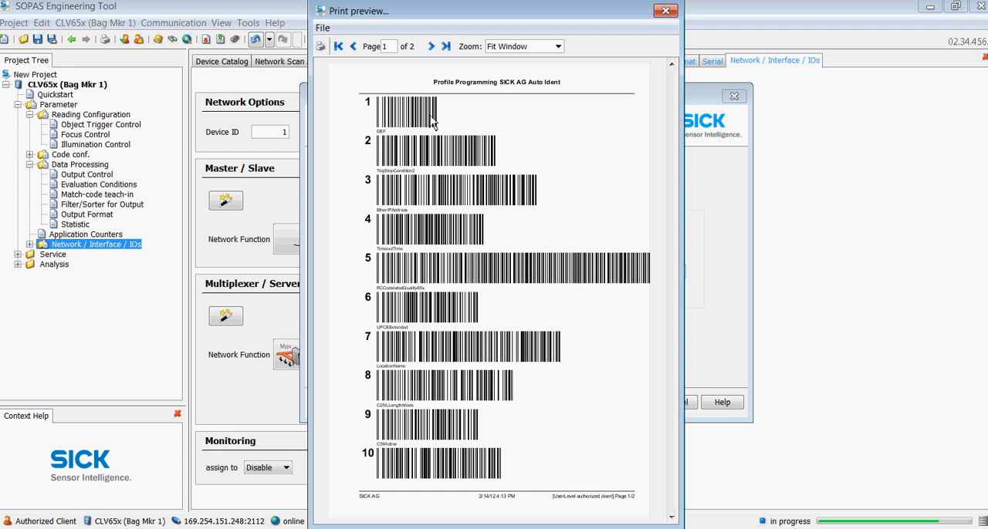
pyautogui.moveTo(538, 324)
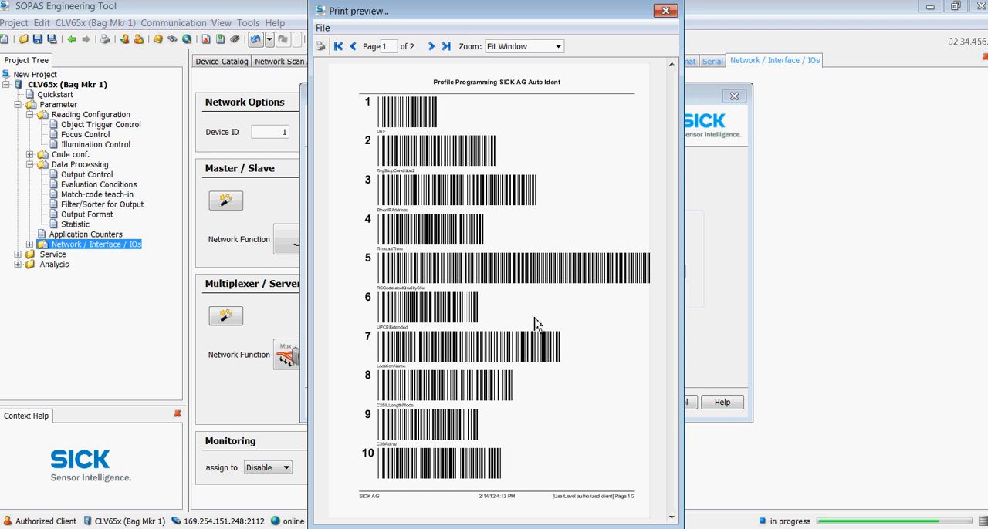
pyautogui.moveTo(531, 382)
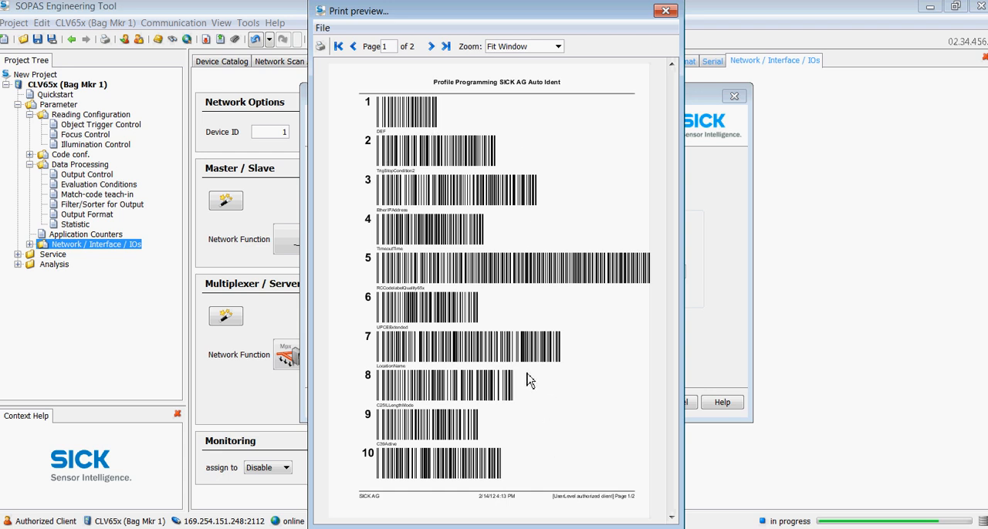
pyautogui.moveTo(374, 176)
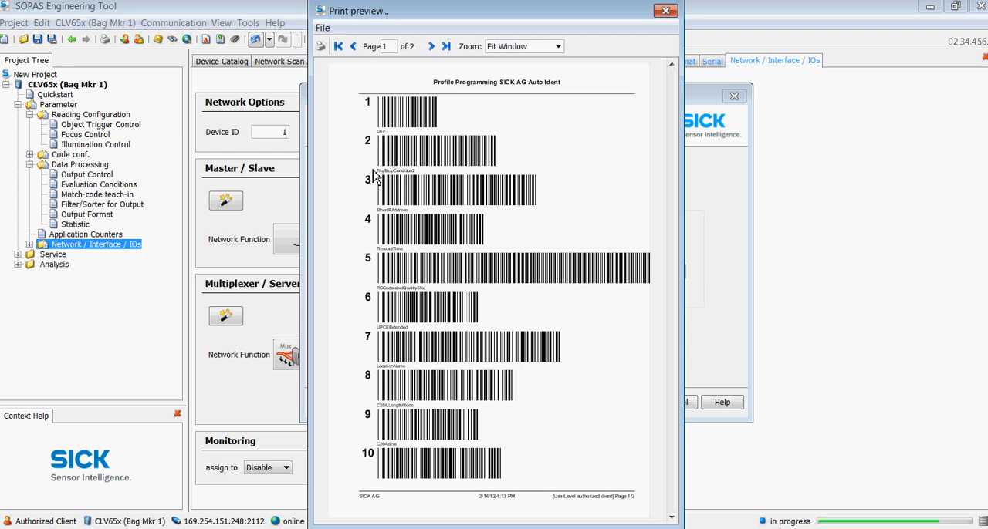
pyautogui.moveTo(524, 146)
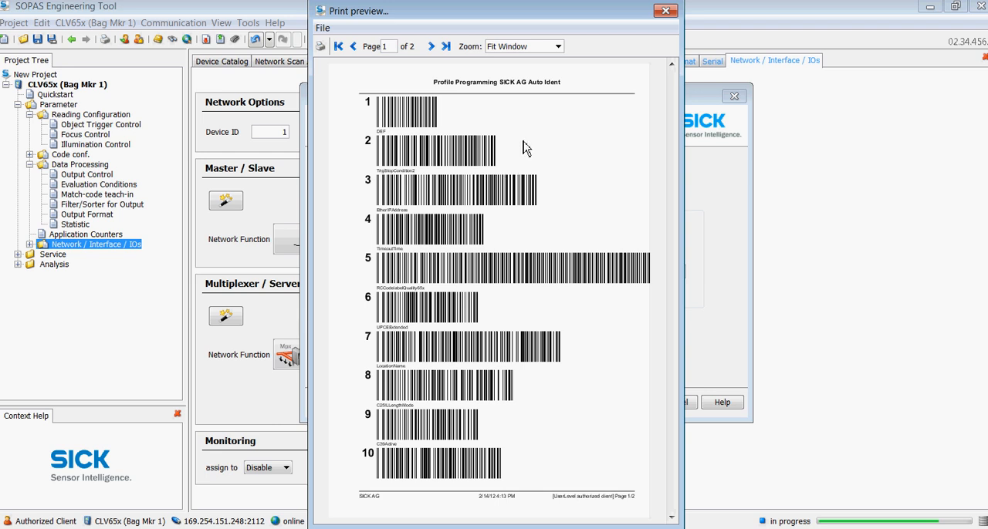
pyautogui.moveTo(488, 127)
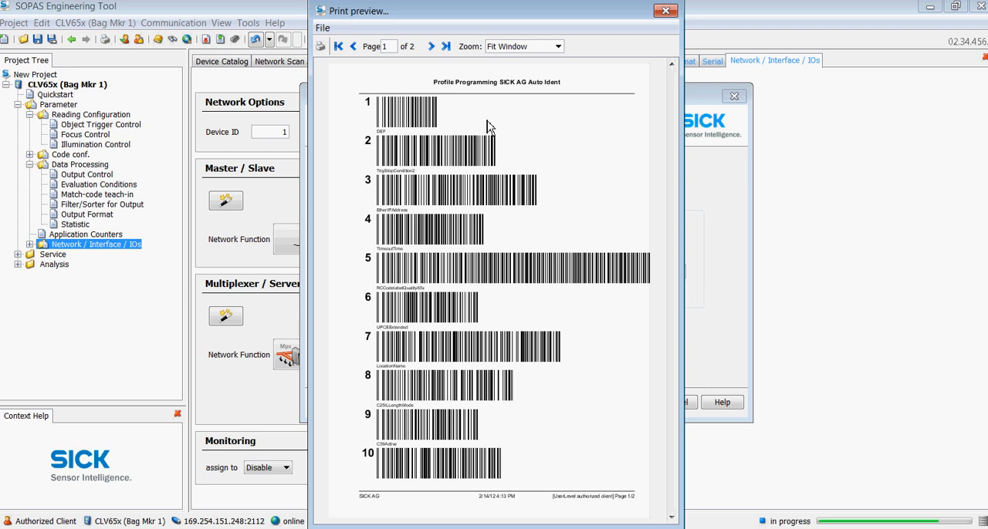
pyautogui.moveTo(445, 123)
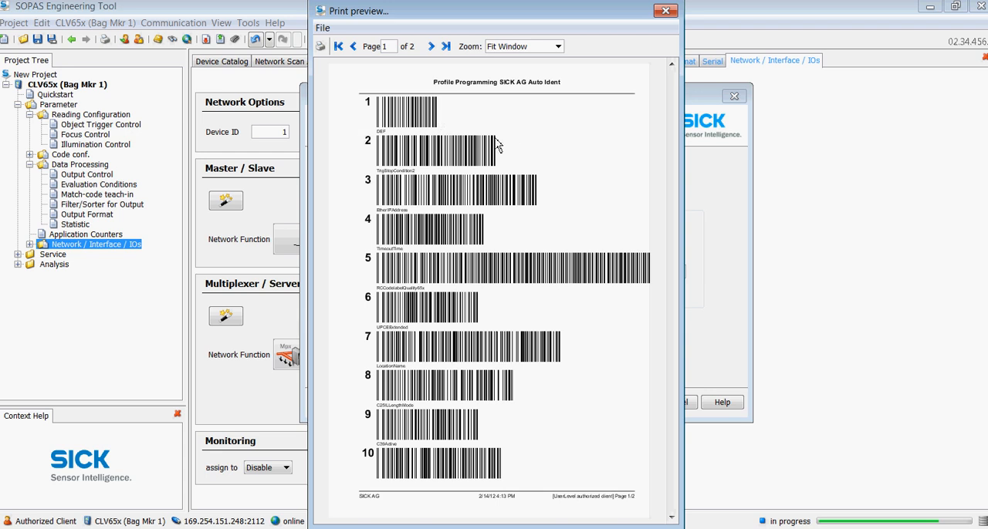
pyautogui.moveTo(513, 142)
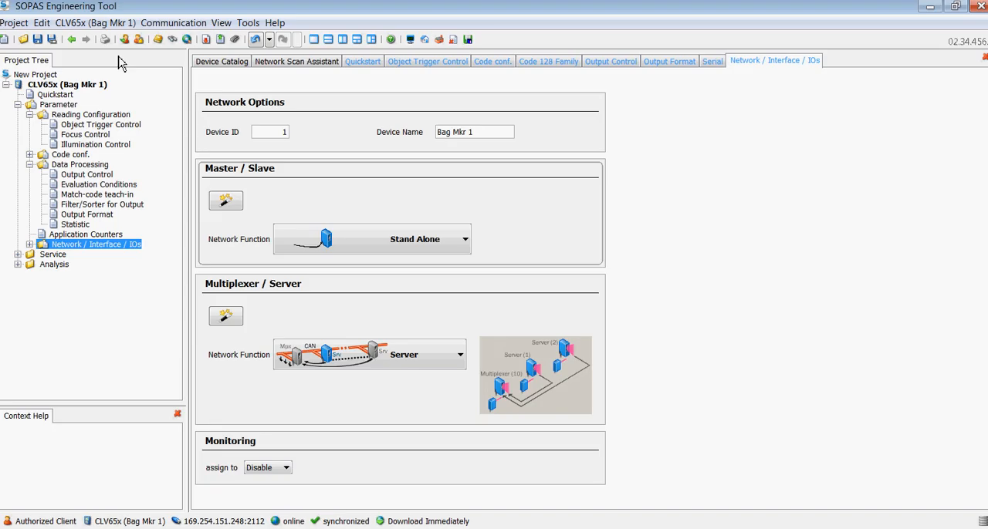
pyautogui.moveTo(738, 238)
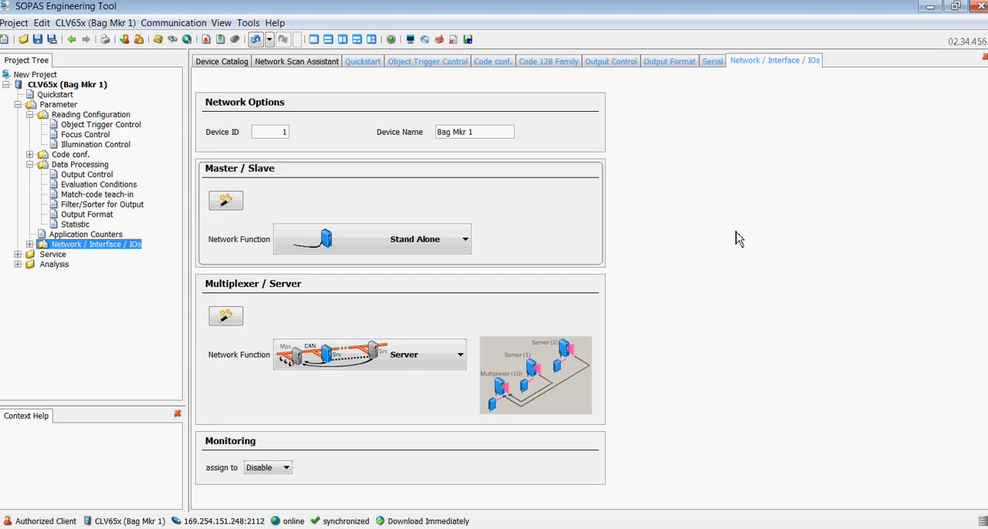